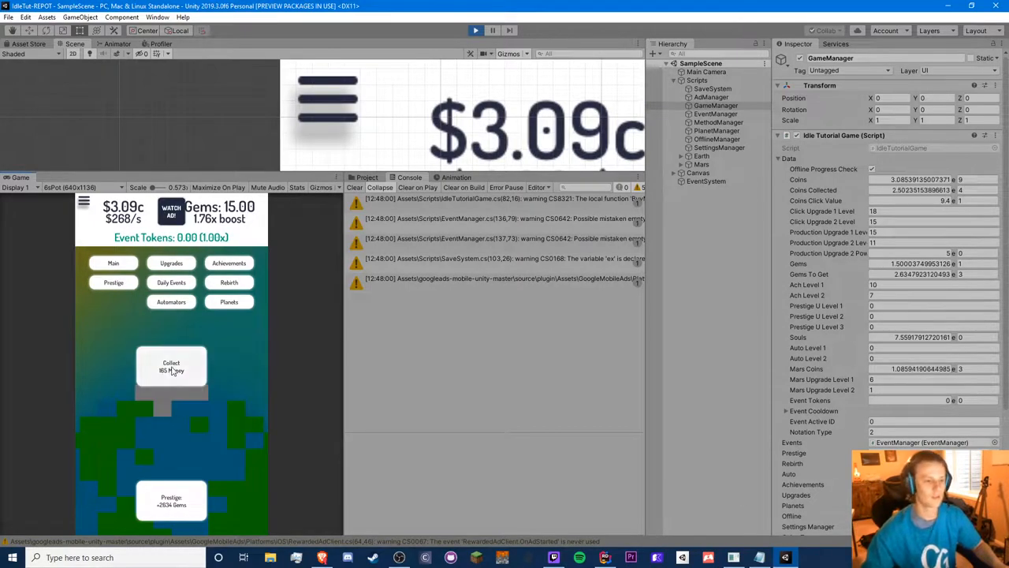
- Stop the running game so Unity returns to edit mode showing Coins: 0
left_click(492, 30)
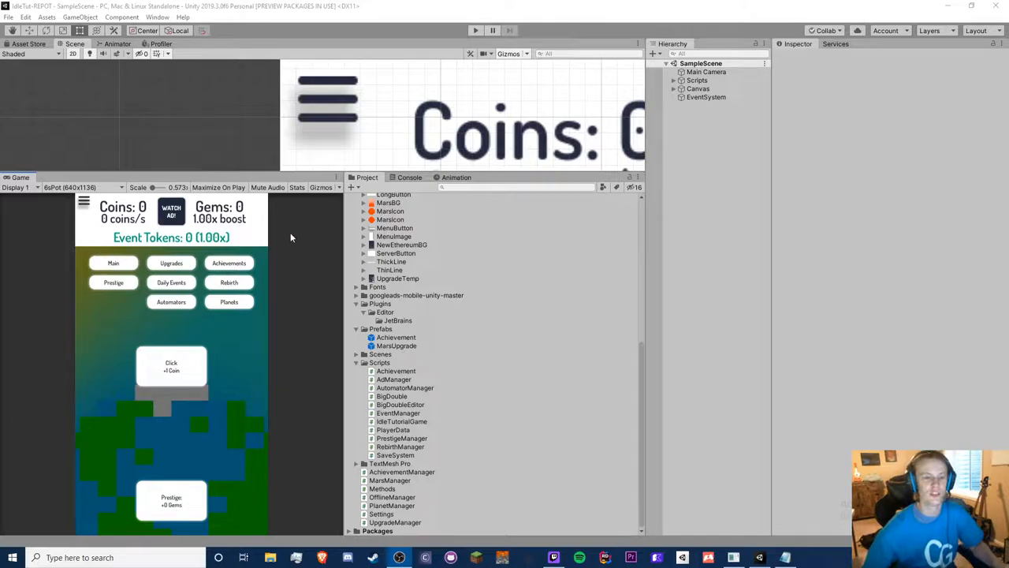
left_click(118, 558)
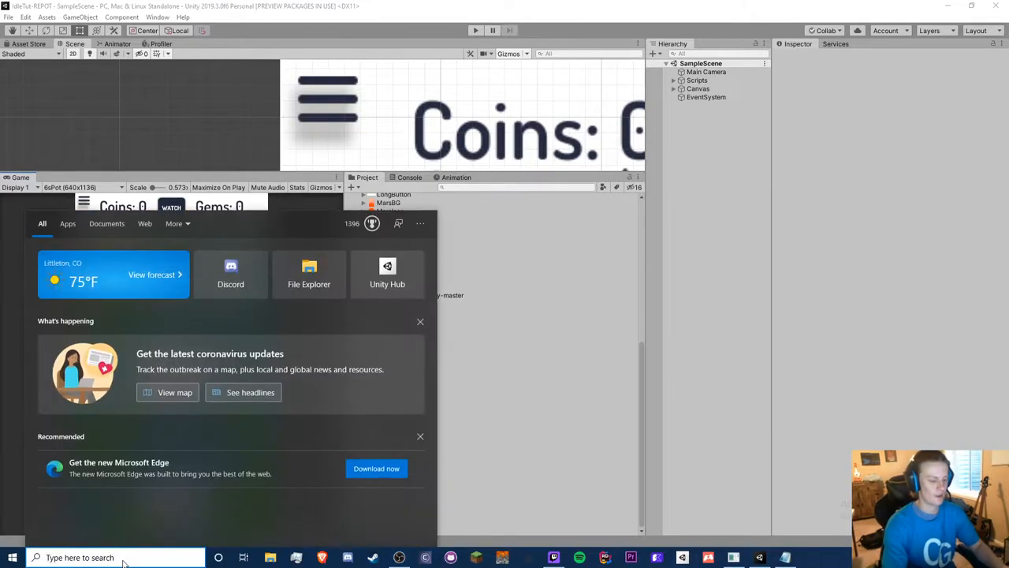
type("1000")
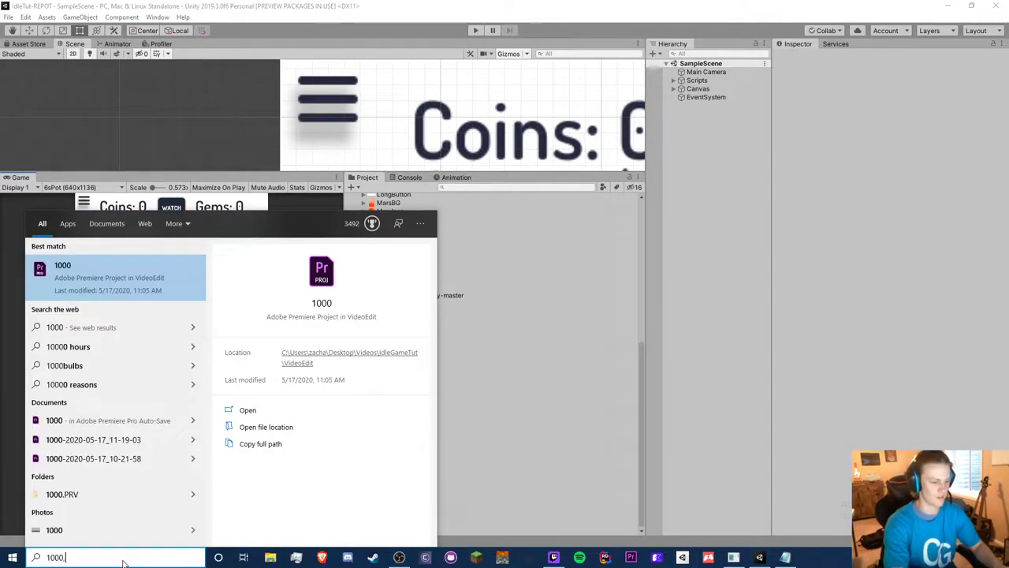
type(", 1.00")
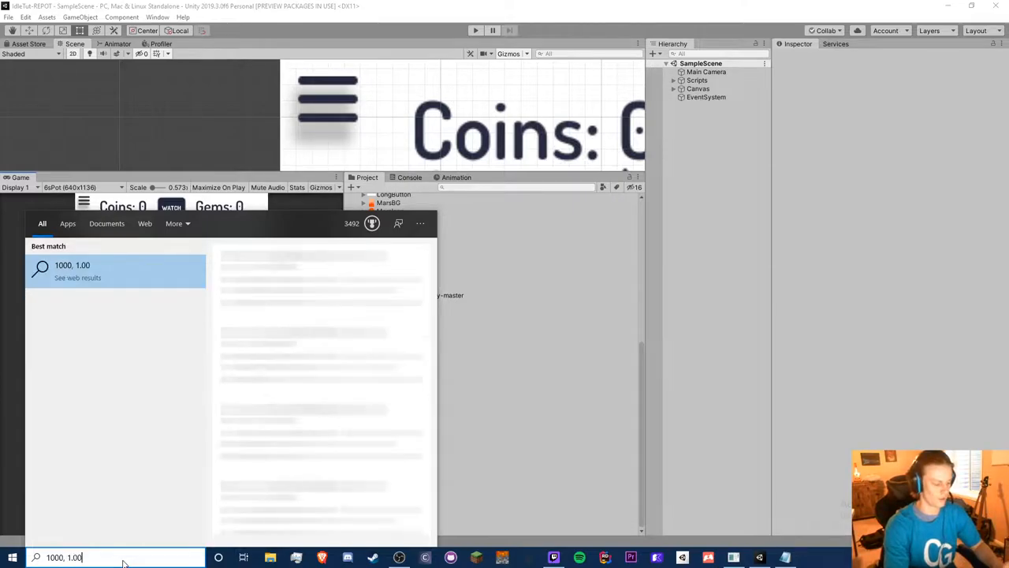
type("a")
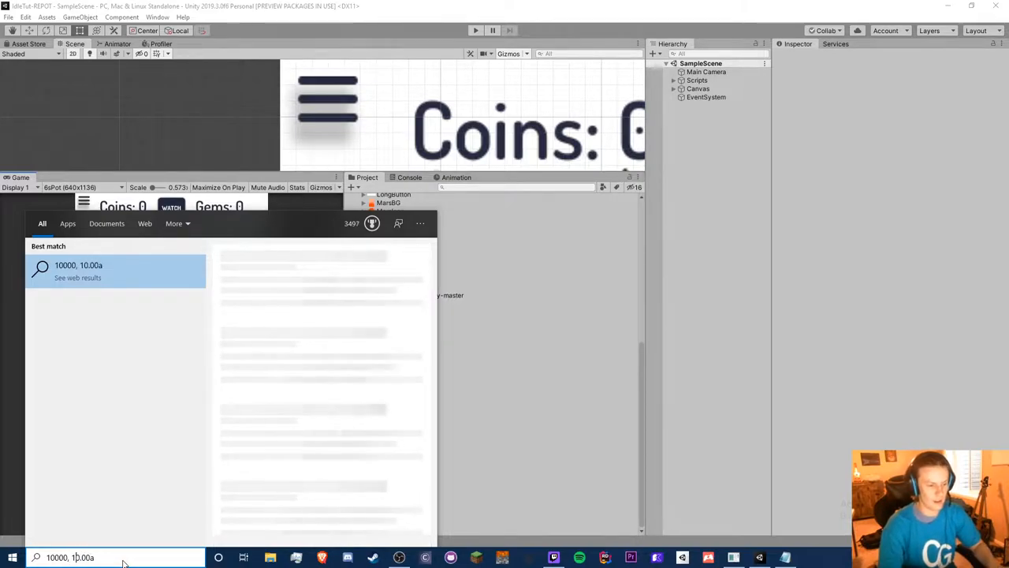
type("00")
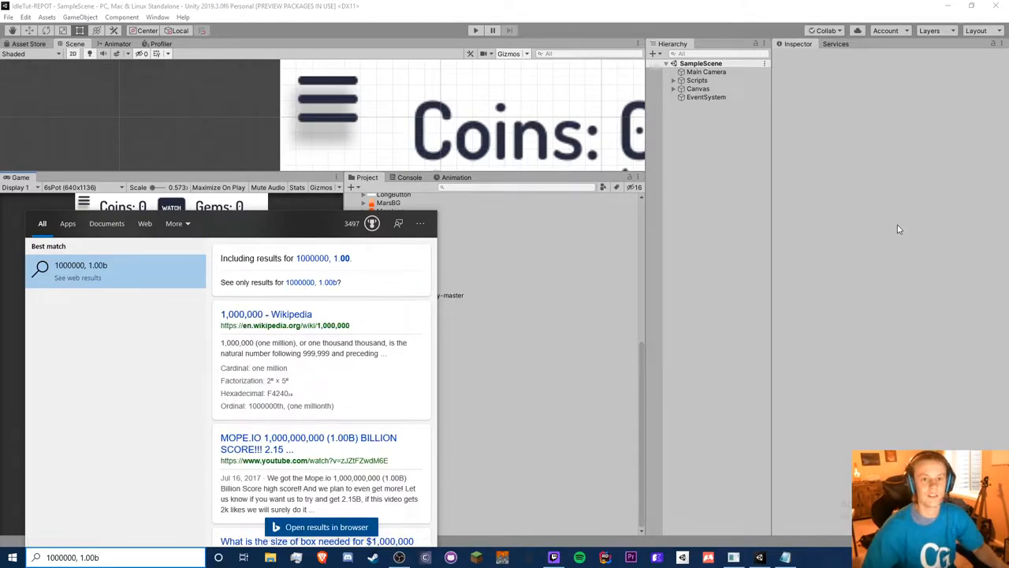
left_click(583, 110)
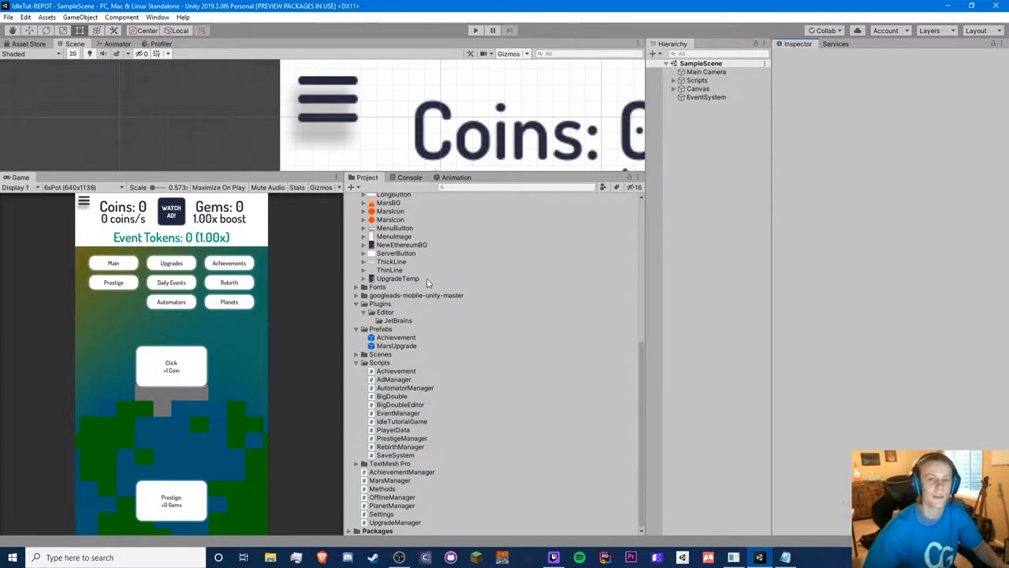
mouse_move(441, 281)
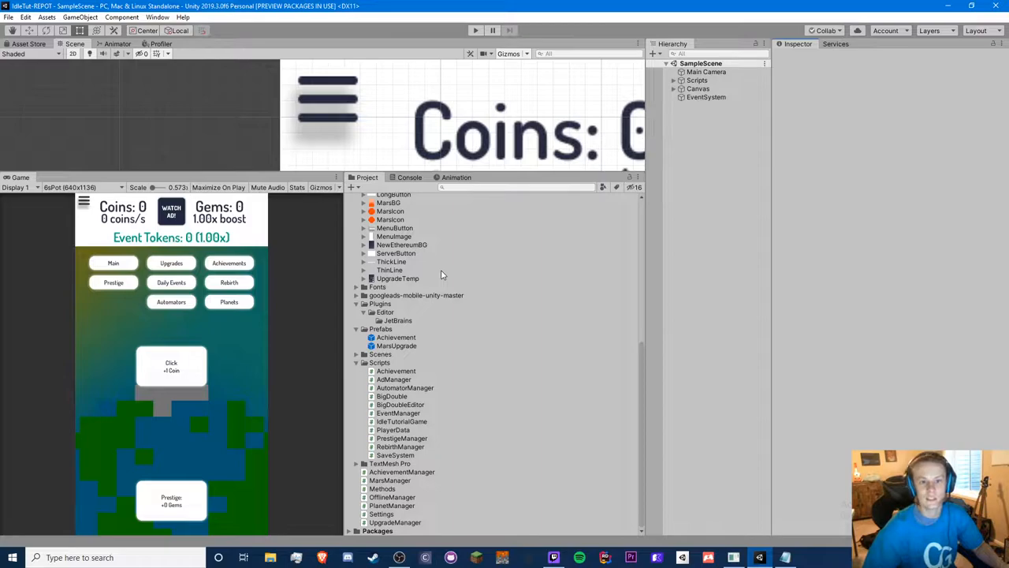
mouse_move(441, 270)
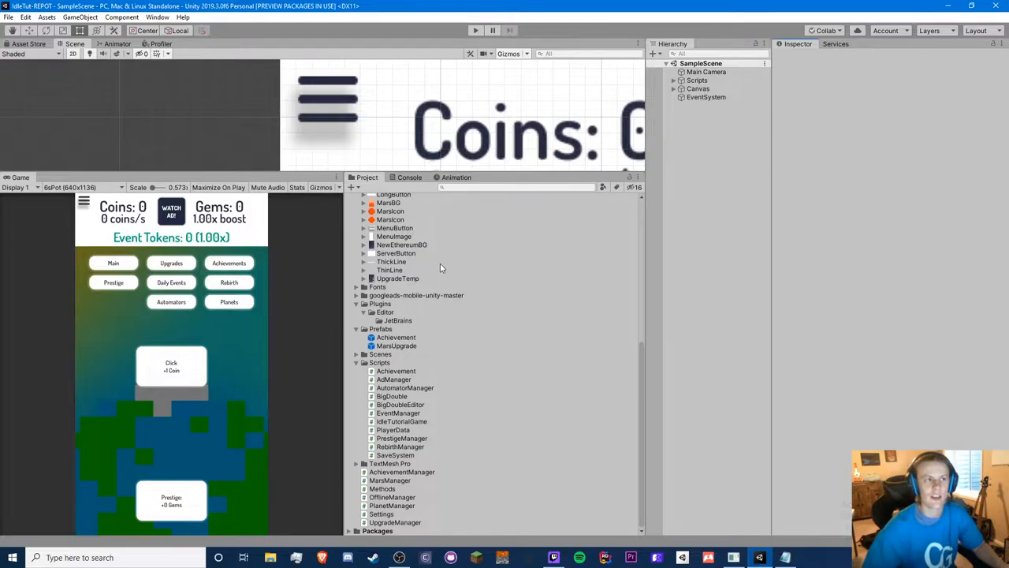
mouse_move(422, 285)
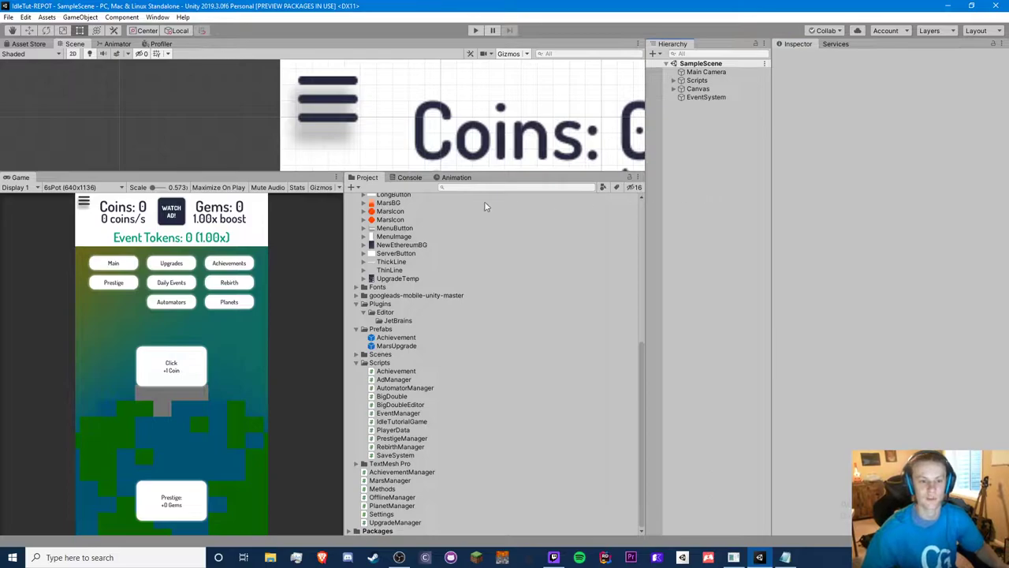
mouse_move(409, 411)
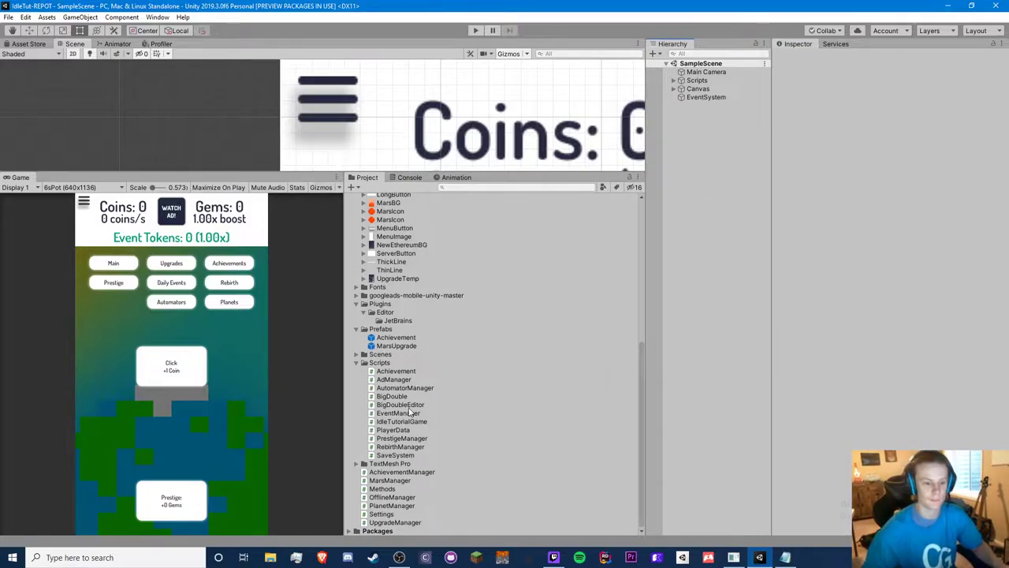
- Select BigDoubleEditor in the Scripts folder to preview its BigDoubleDrawer source in the Inspector
left_click(400, 404)
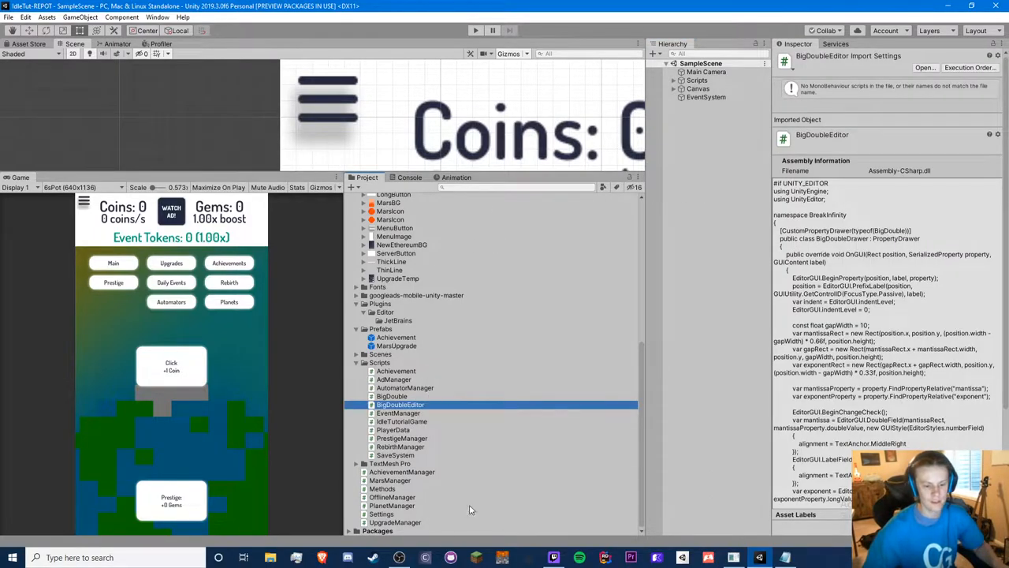
mouse_move(408, 501)
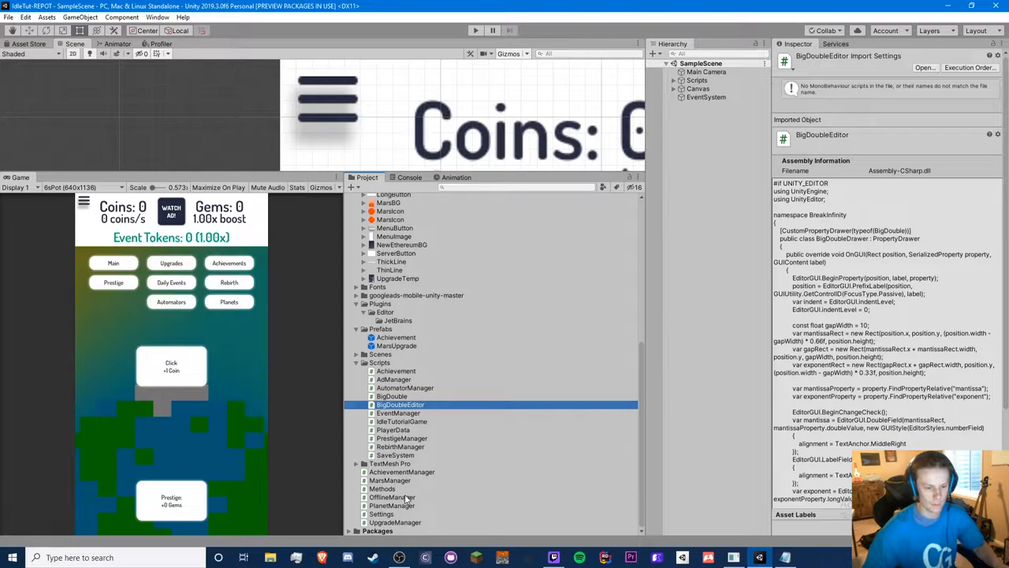
- Open an ASCII table image from Google Images in Brave, cancelling the Save As dialog
left_click(383, 488)
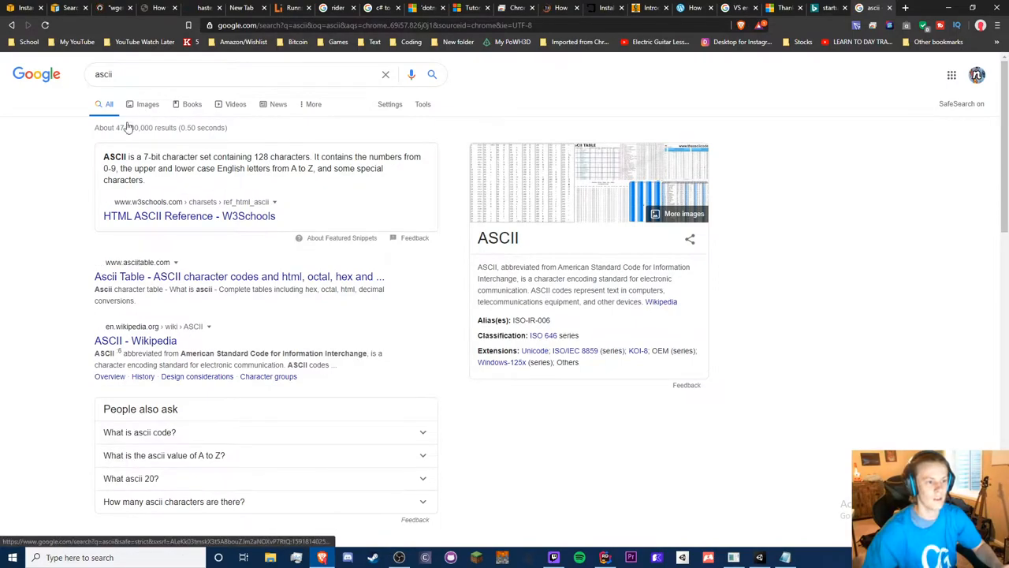
left_click(148, 104)
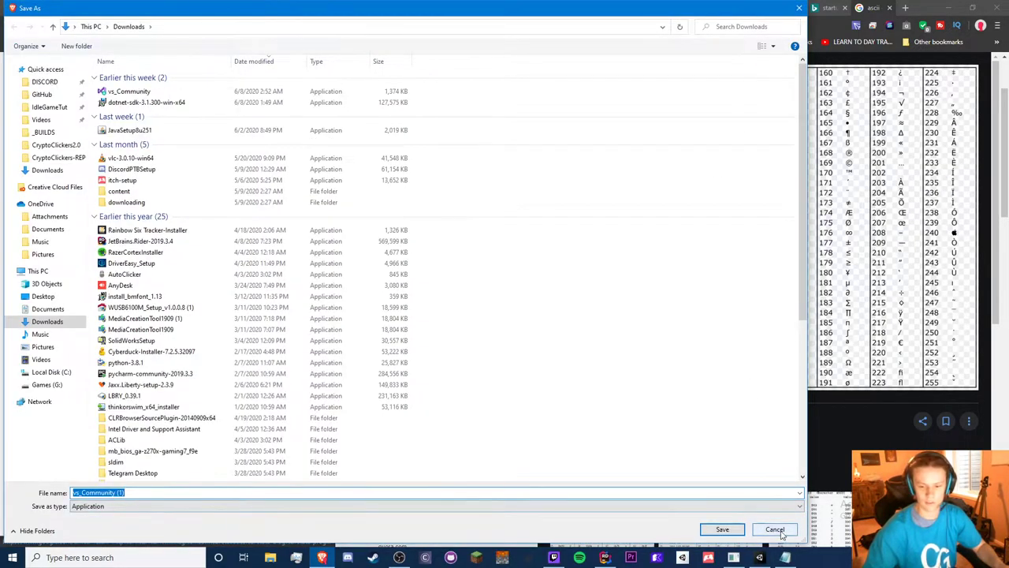
left_click(774, 529)
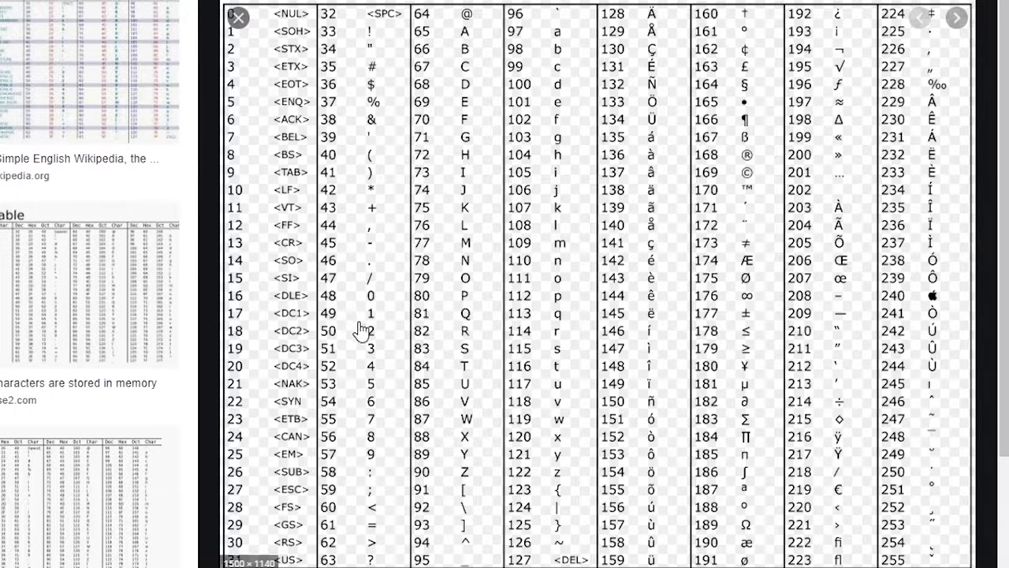
mouse_move(428, 324)
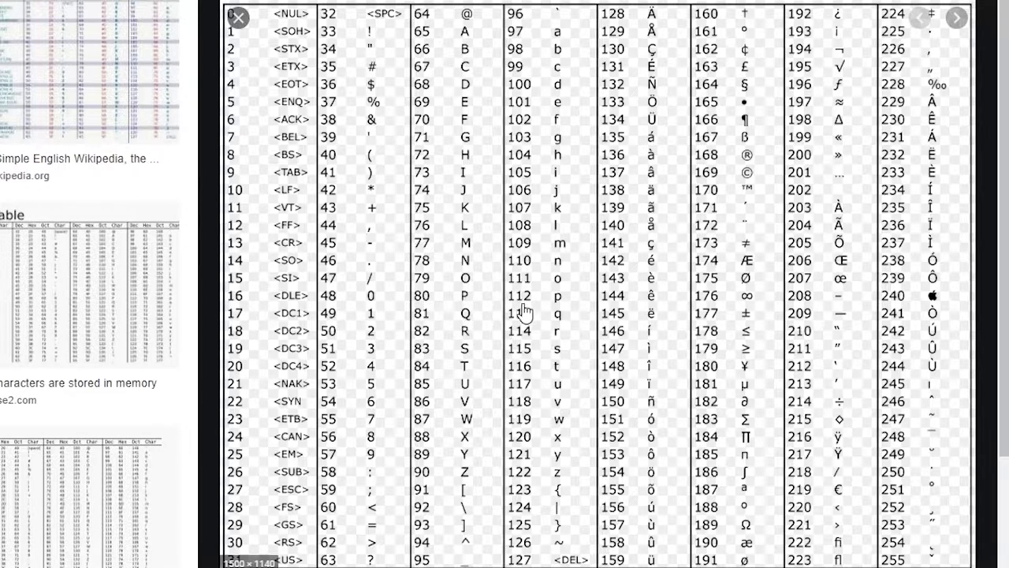
mouse_move(523, 312)
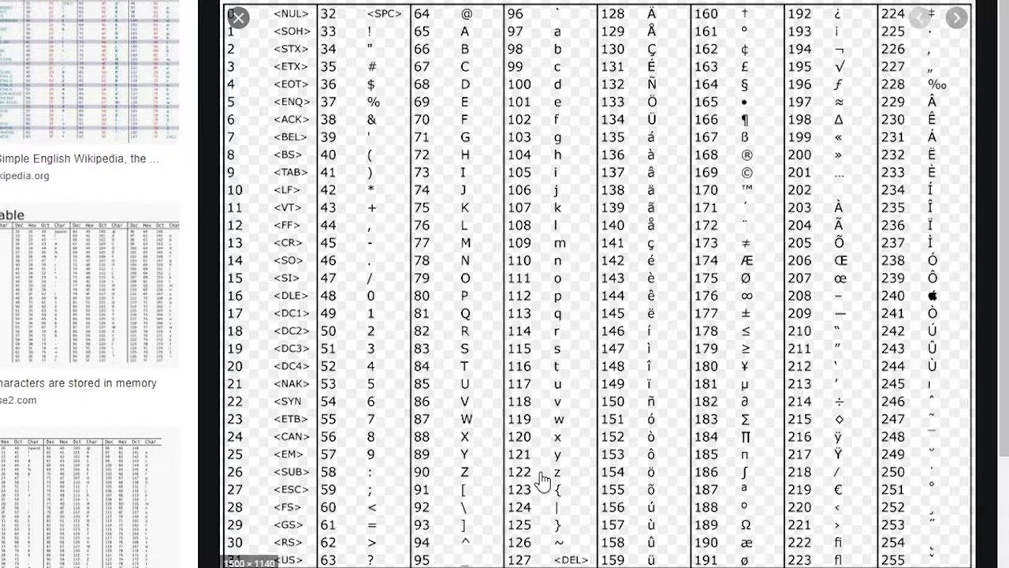
key("alt+tab")
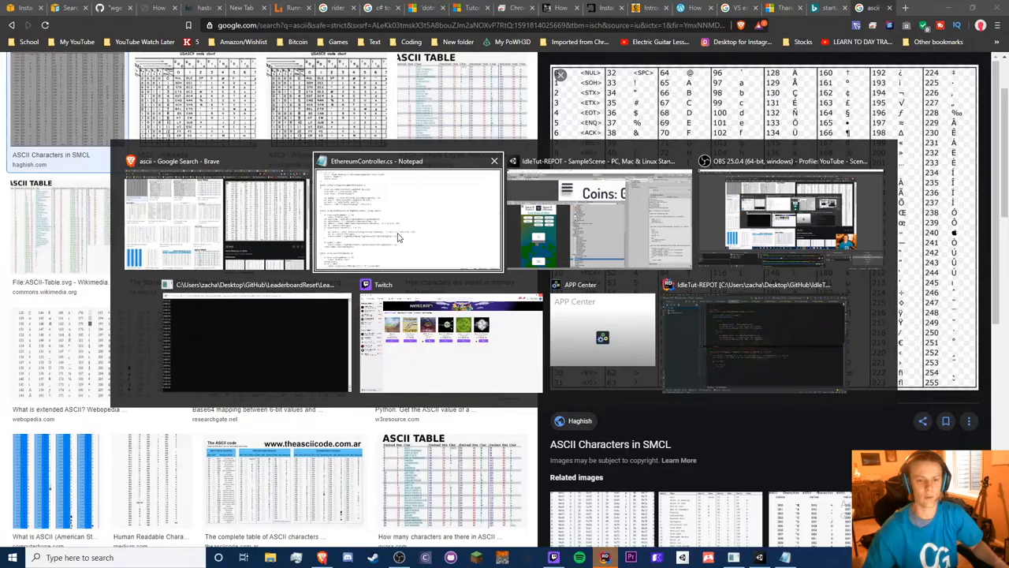
- Add case 2 with exponentSci and exponentEng = 3 * Floor(Floor(Log10(x)) / 3)
left_click(753, 331)
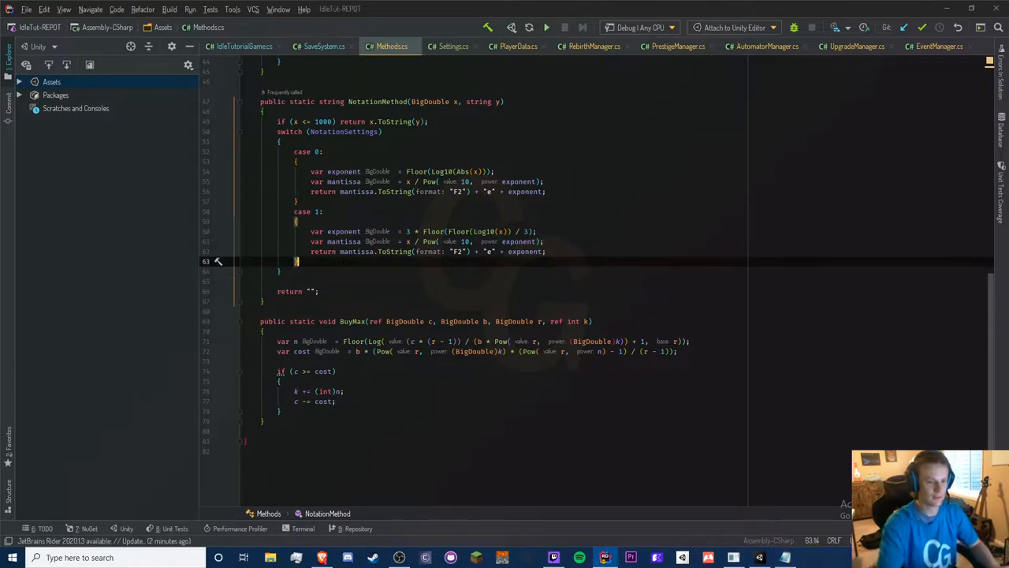
type("case 2:")
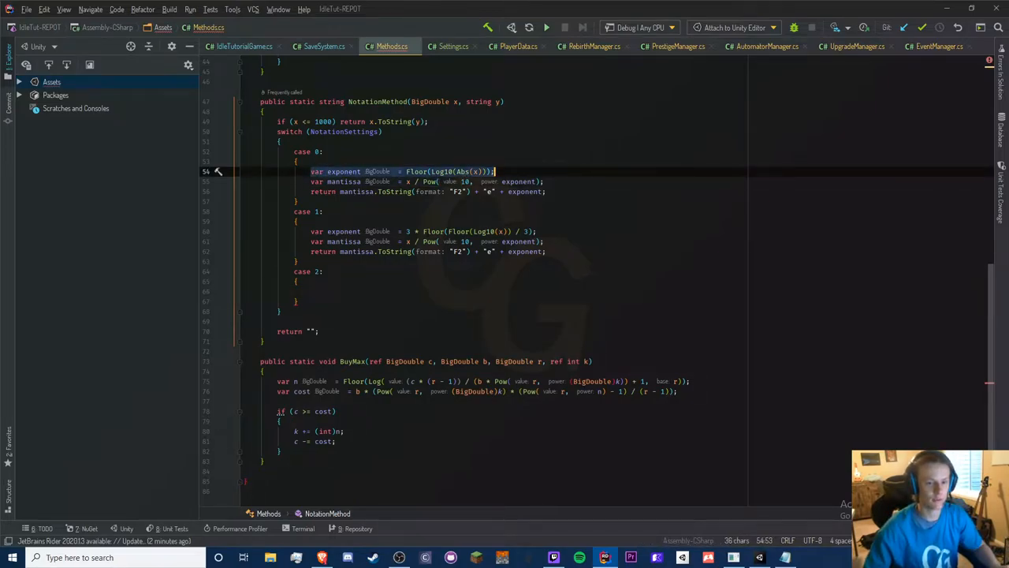
mouse_move(342, 241)
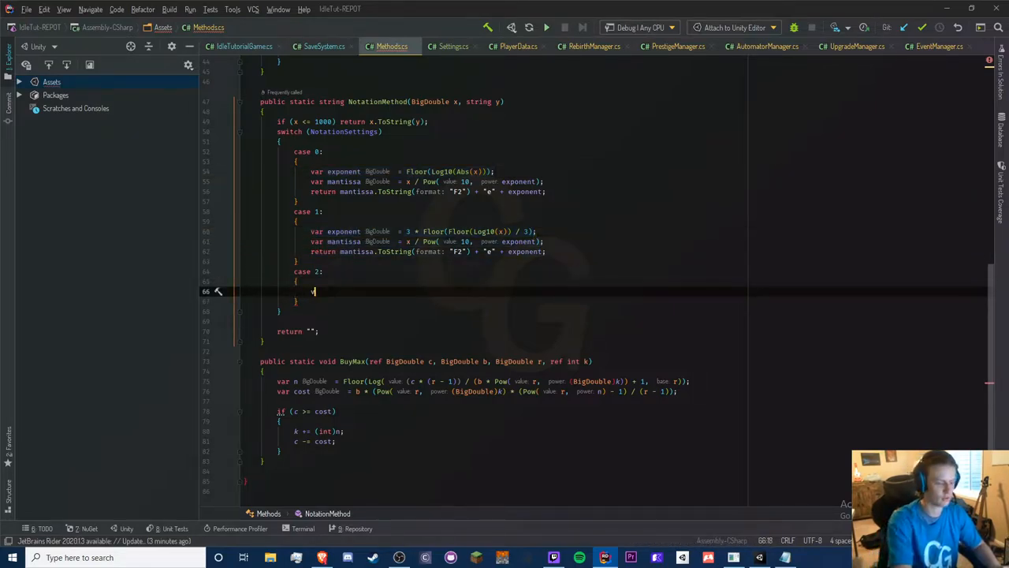
type("var exponentSci = Floor(Log10(Abs(x)));")
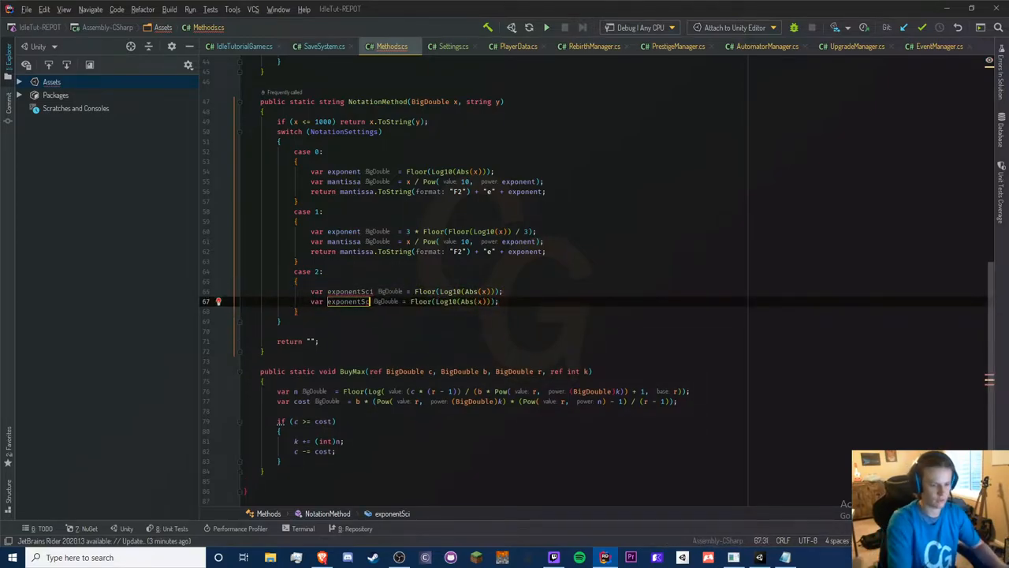
type("Eng")
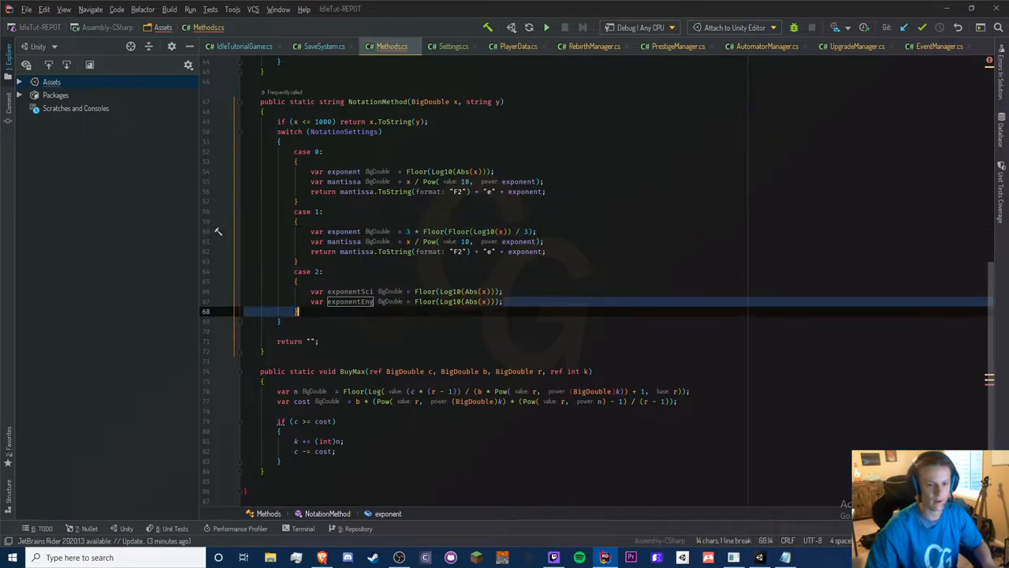
type("3 * Floor(Floor(Log10(x)) / 3);")
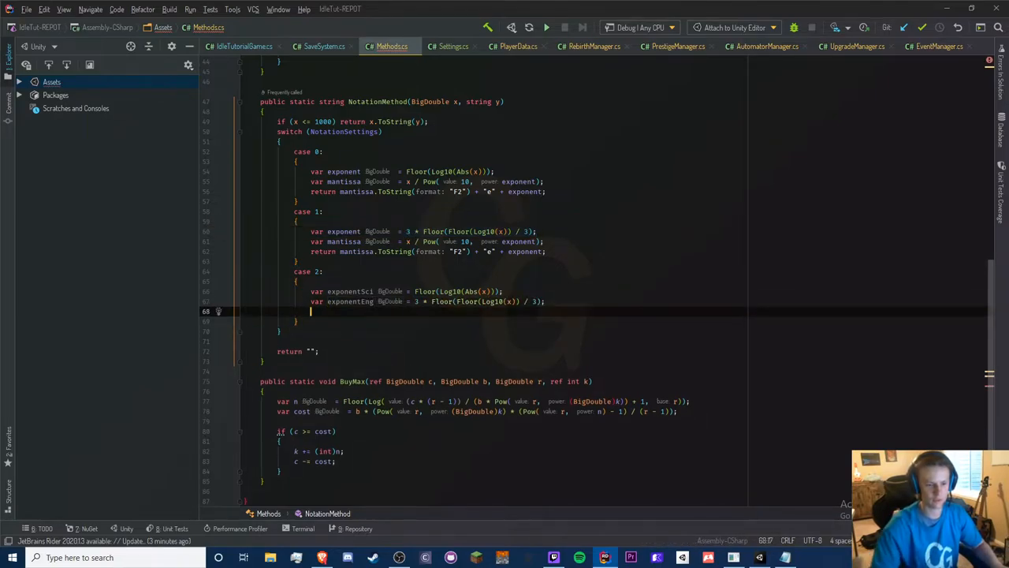
type("vb")
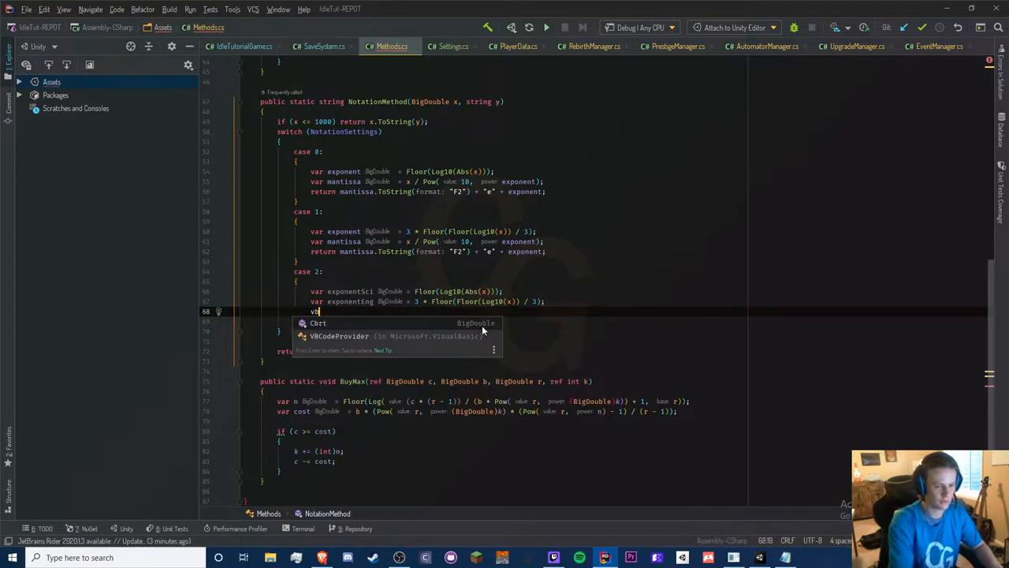
key("Escape")
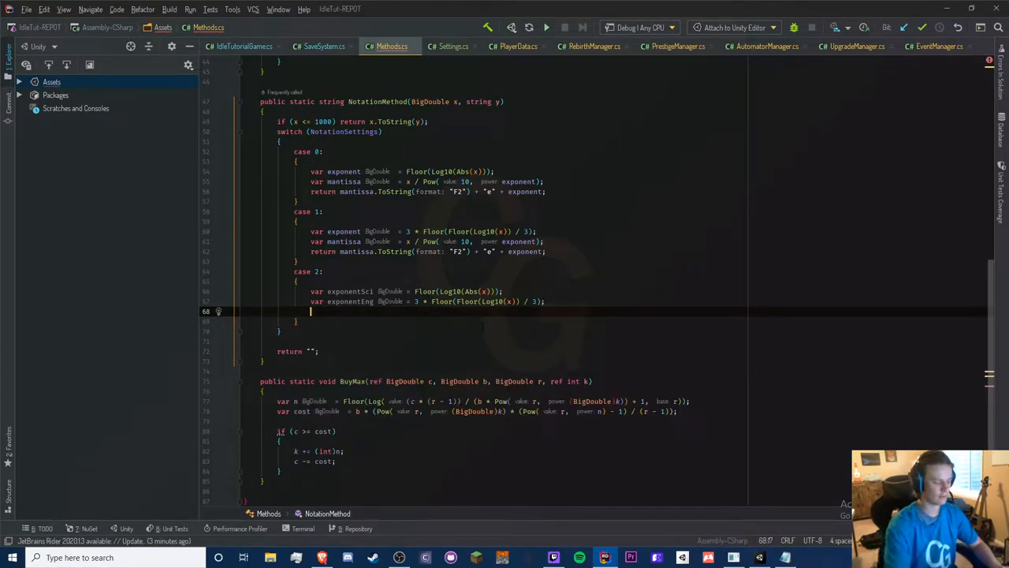
- Start letterOne as (Math.Floor((exponentEng - 3 * 26) / (3 * 26)) % ).ToString()
type("var l")
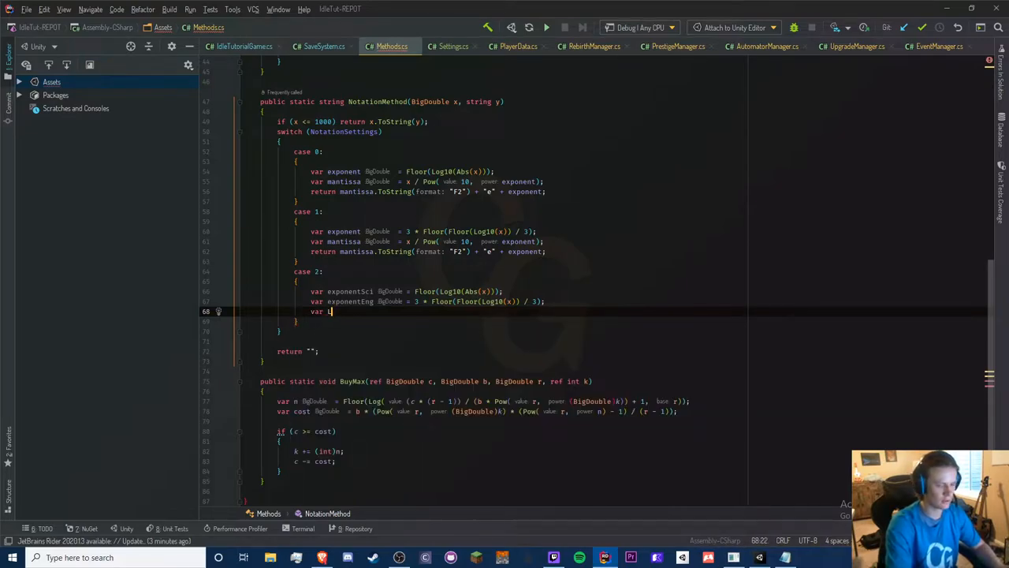
type("letterOne = (")
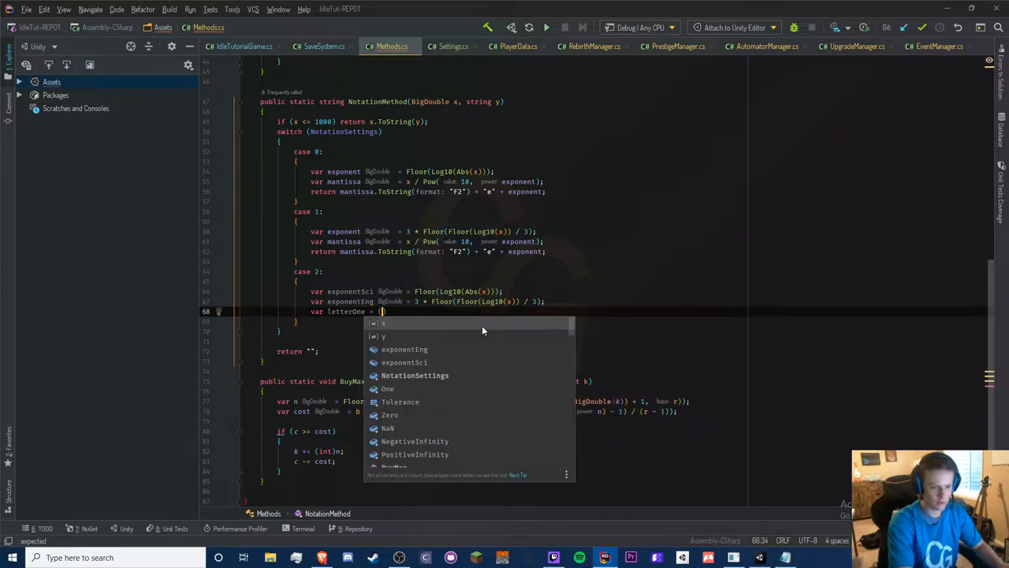
type(".ToString();")
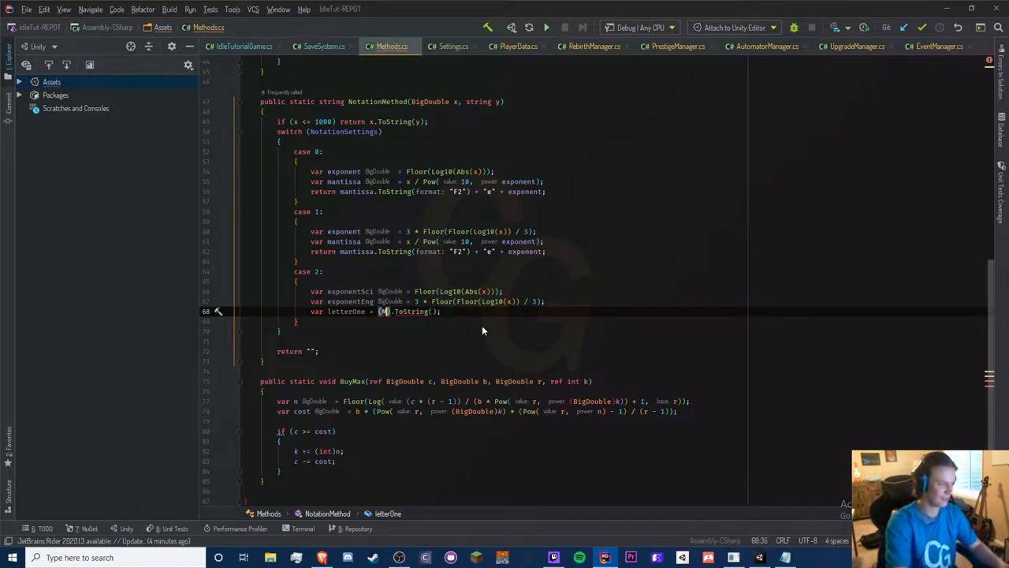
type("Math.Floor(")
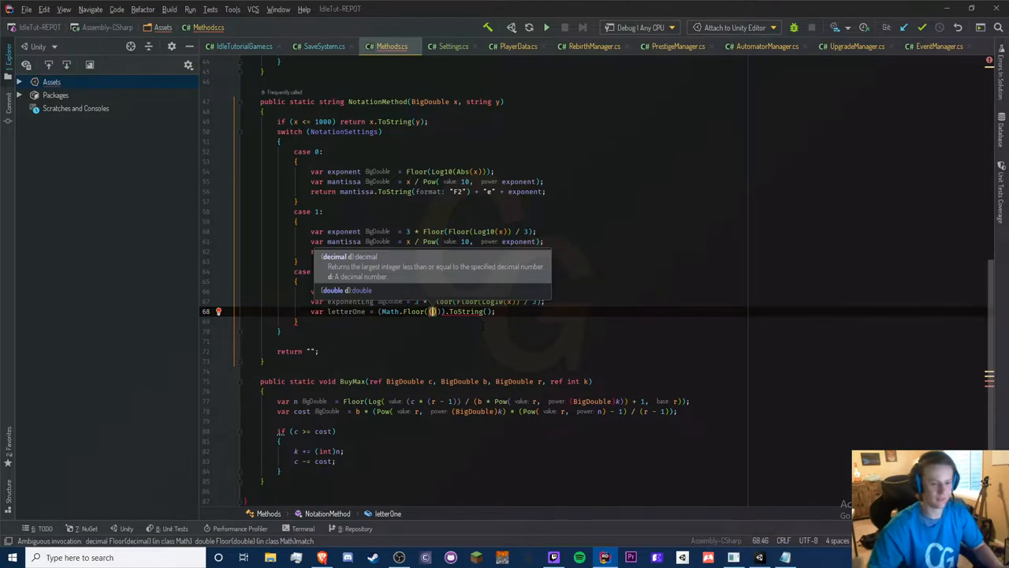
type("exponentEng)")
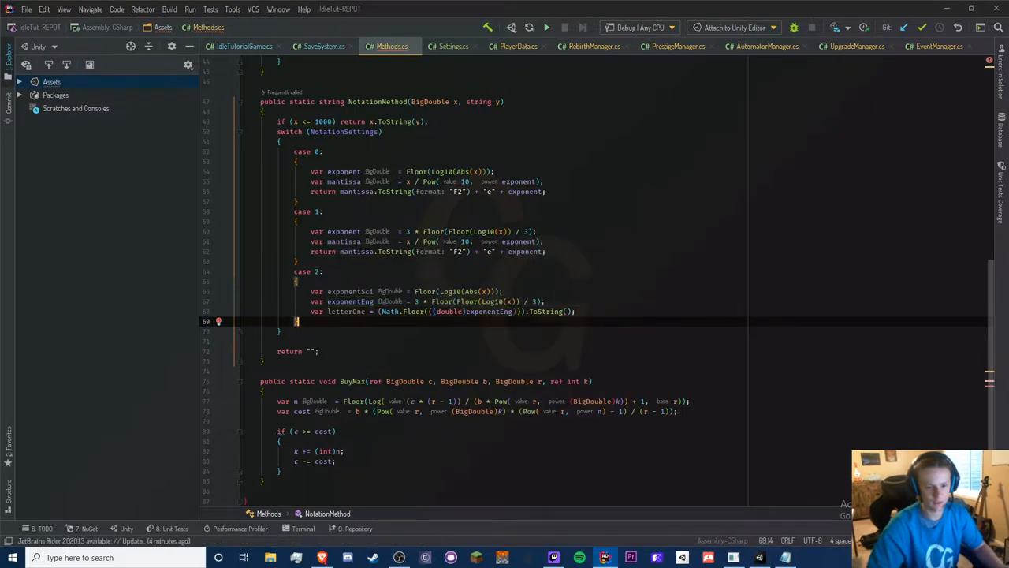
double_click(348, 301)
type(" - 3 * ")
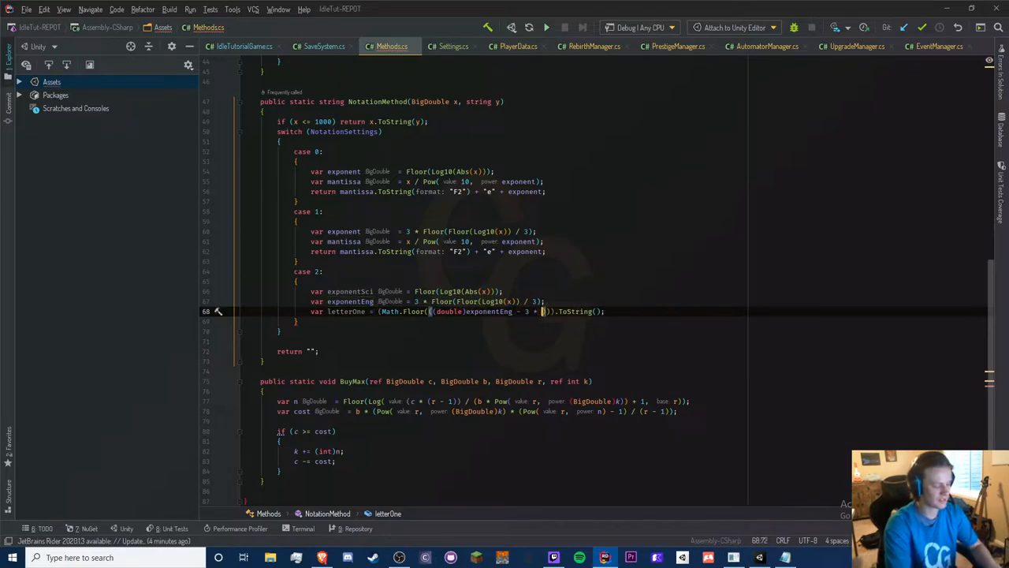
type("6")
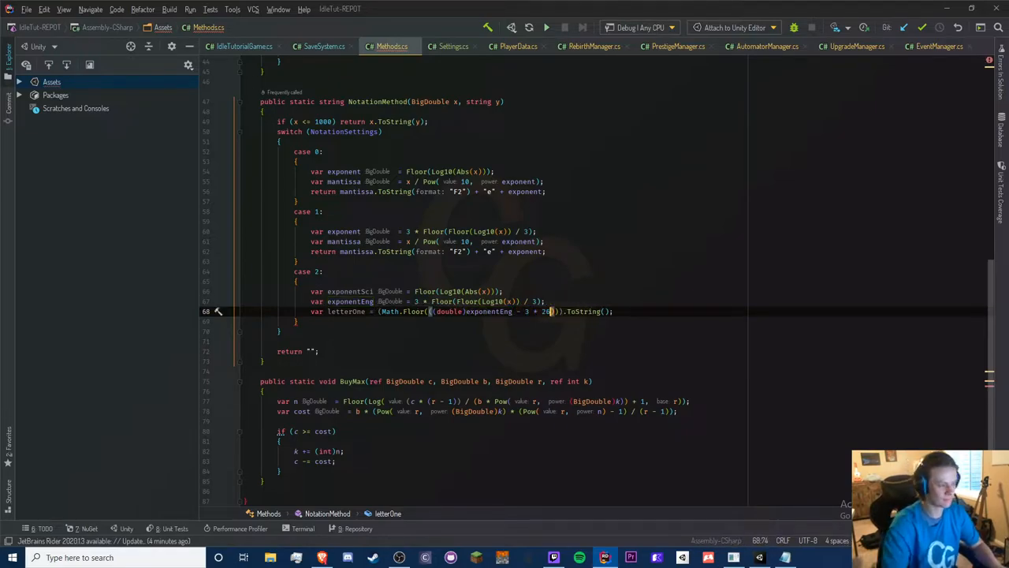
type("/ ()")
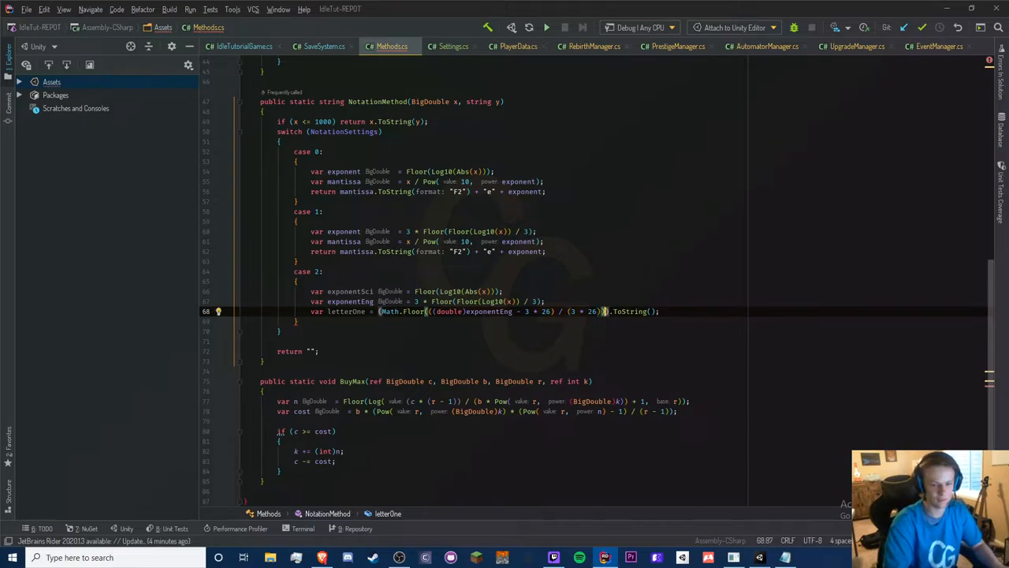
- Extend letterOne with '% 26 +' and consult the ASCII table image in Brave
type("% )")
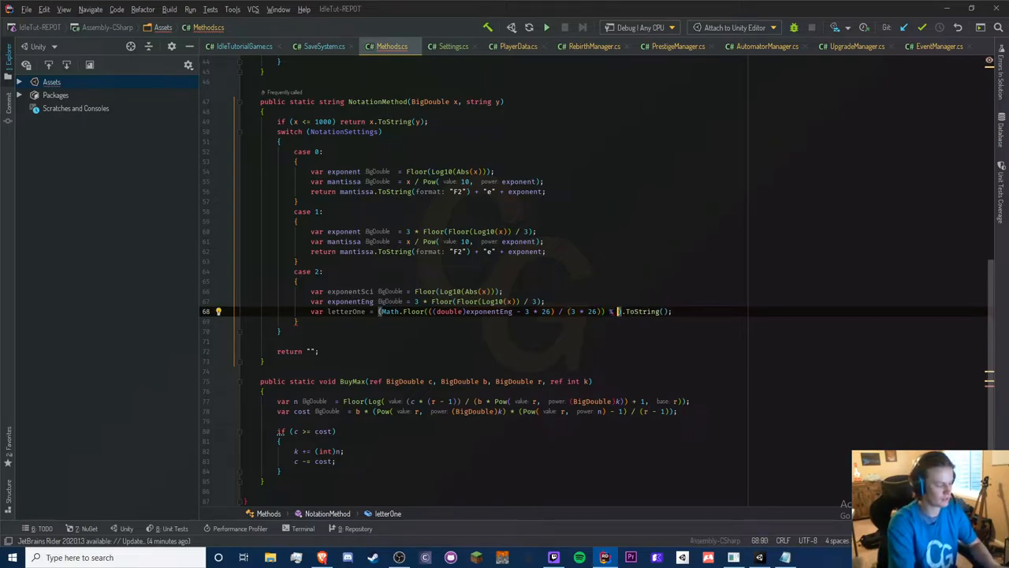
type("26 +")
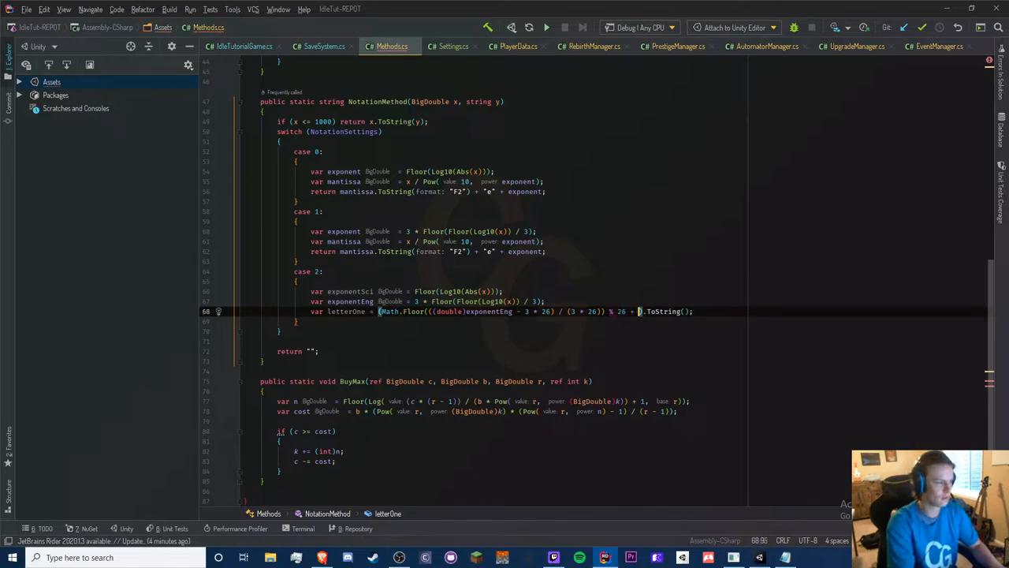
key("alt+tab")
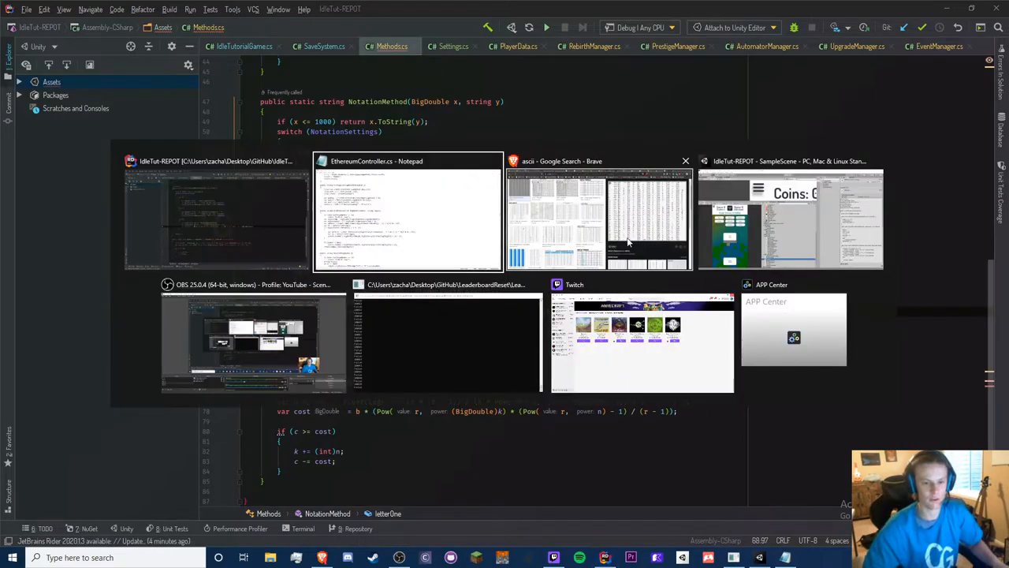
left_click(597, 219)
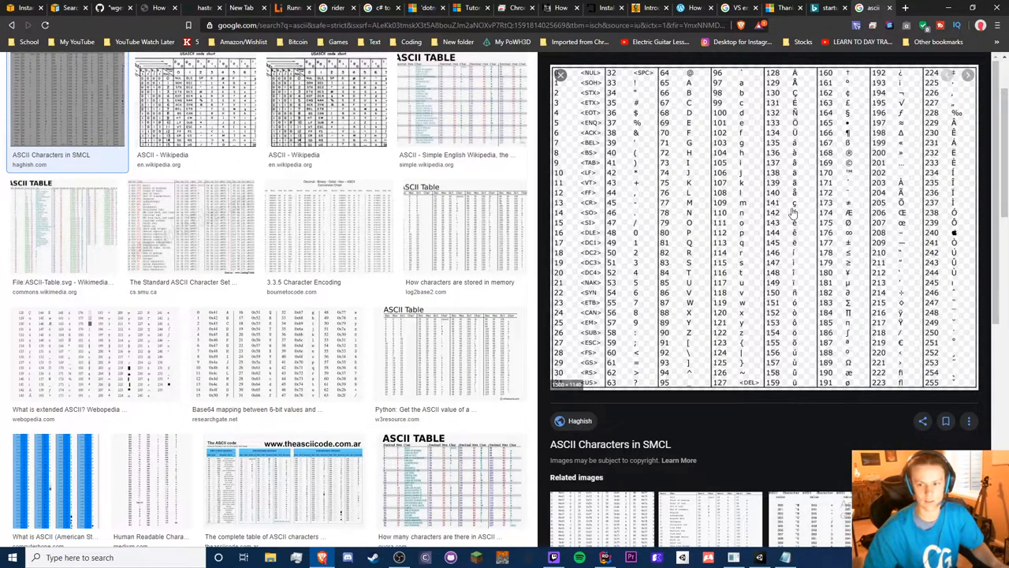
mouse_move(741, 85)
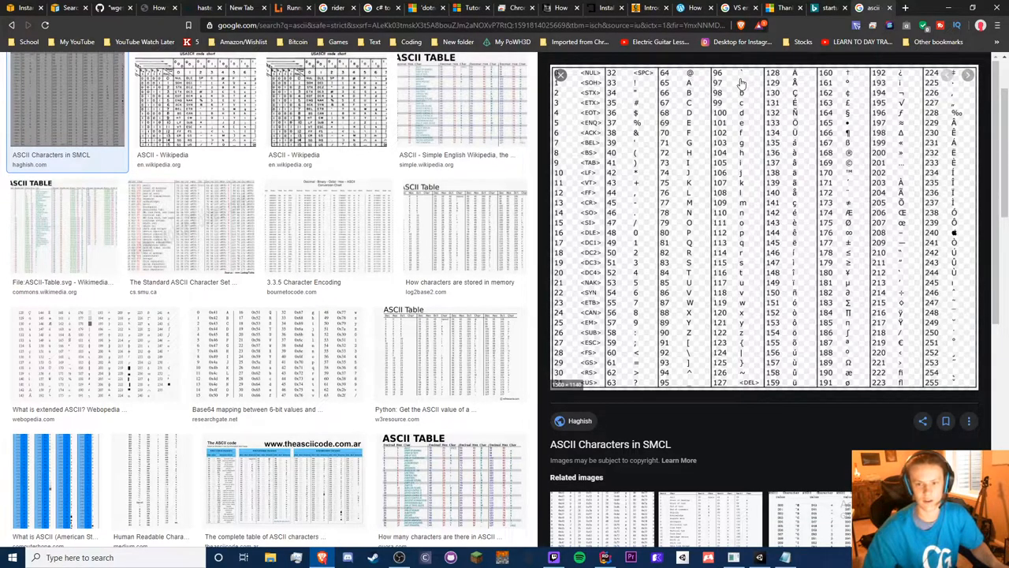
left_click(605, 558)
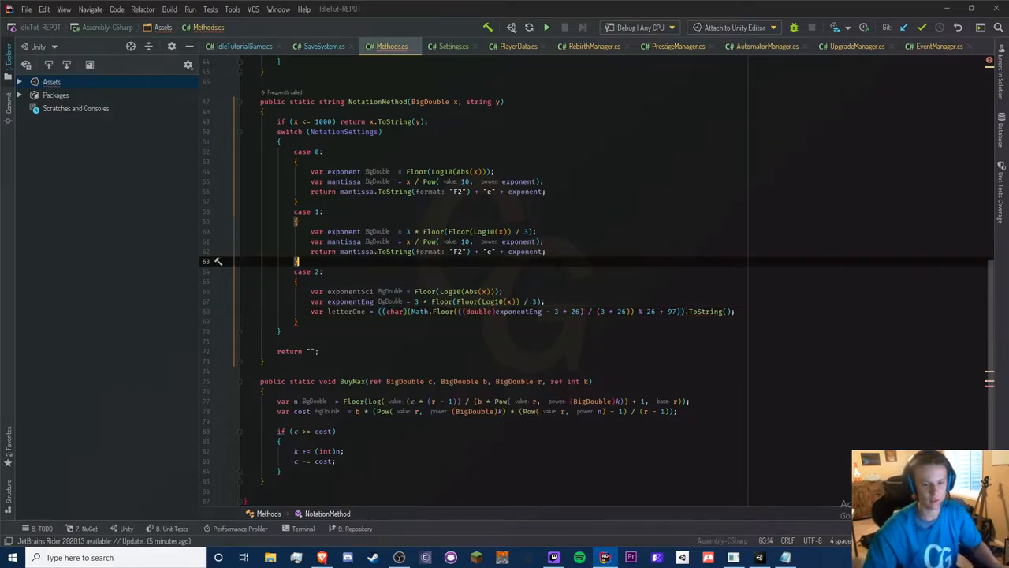
- Finish letterOne with a (char) cast of % 26 + 97 and add a new line
left_click(377, 310)
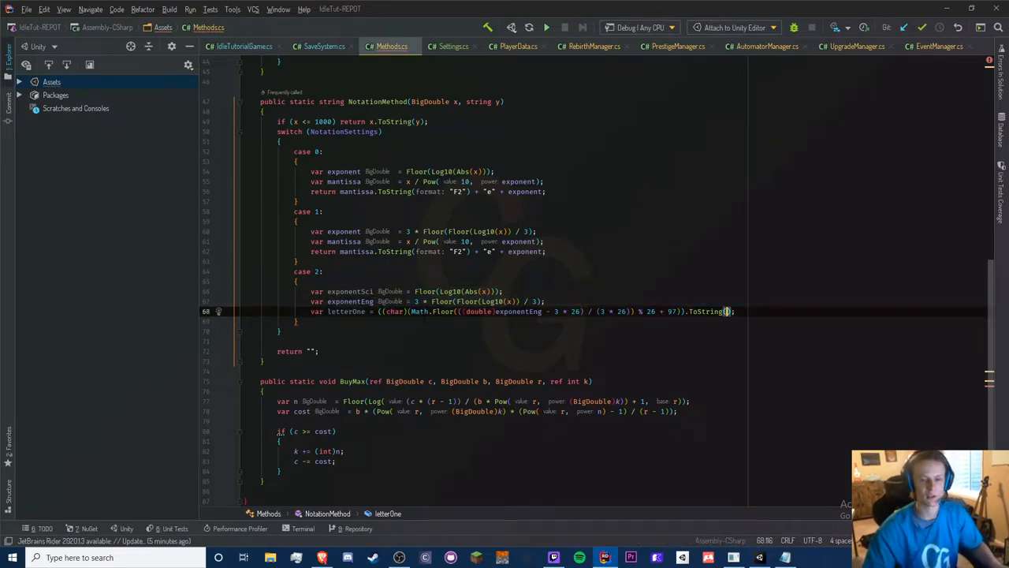
key("Return")
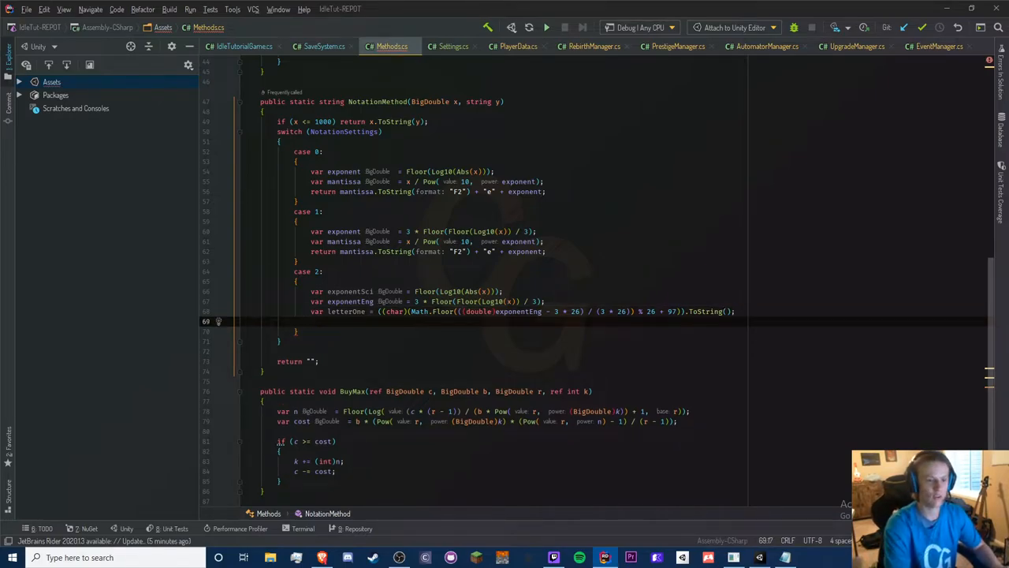
- Add if ((double)exponentEng / 3 >= 27) with an empty brace block
type("if (")
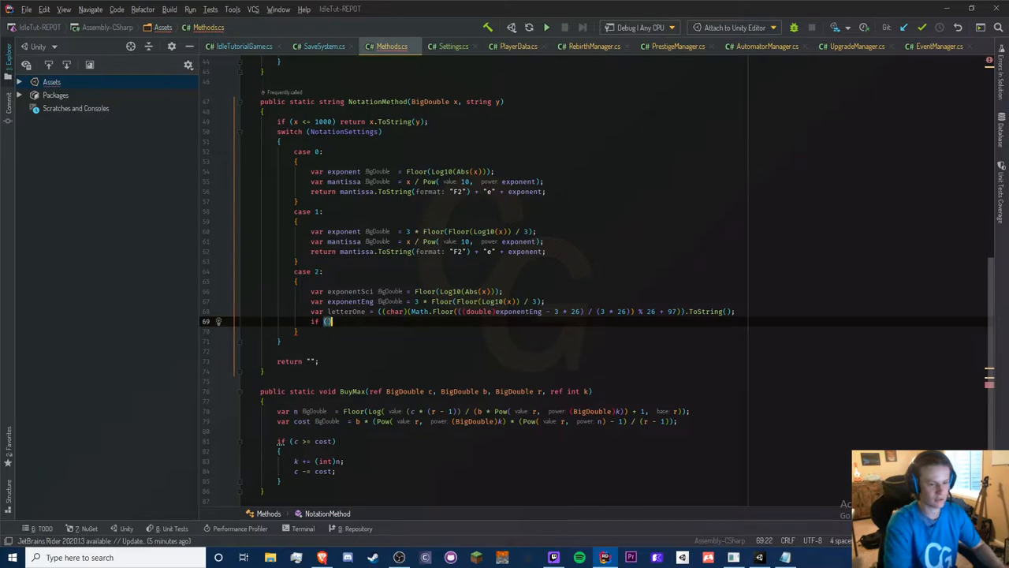
key("Backspace")
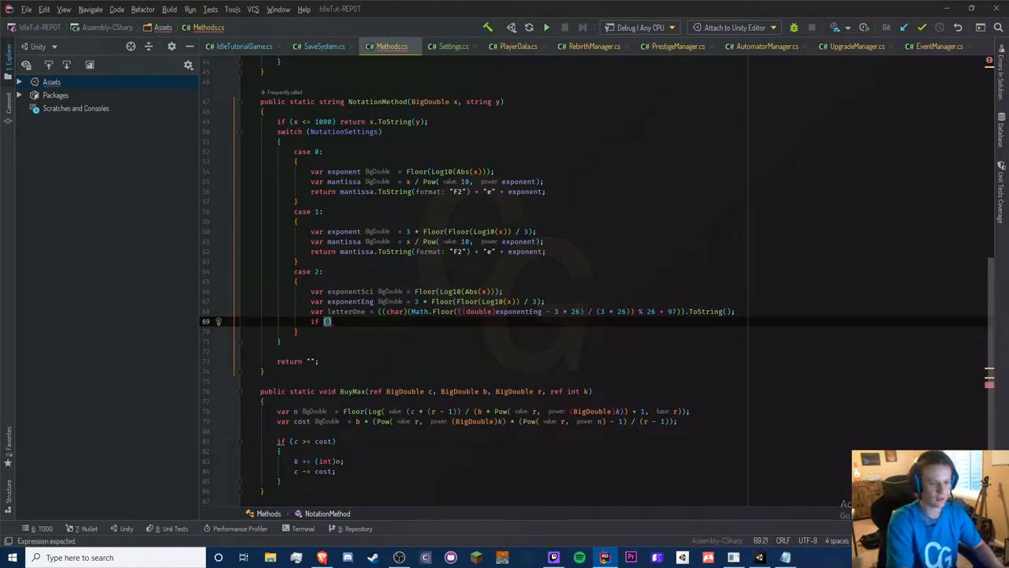
type("eng")
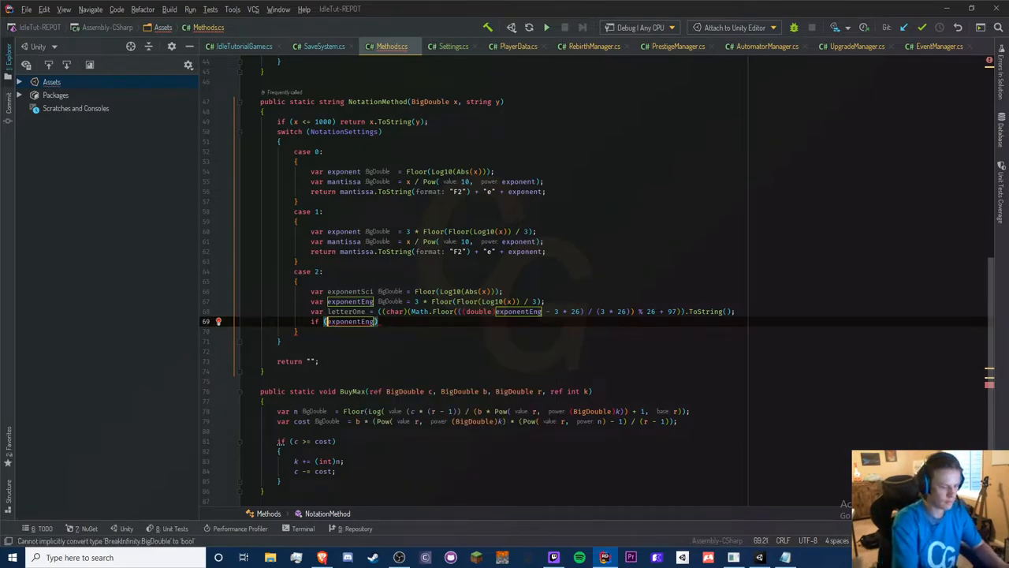
type("(double)")
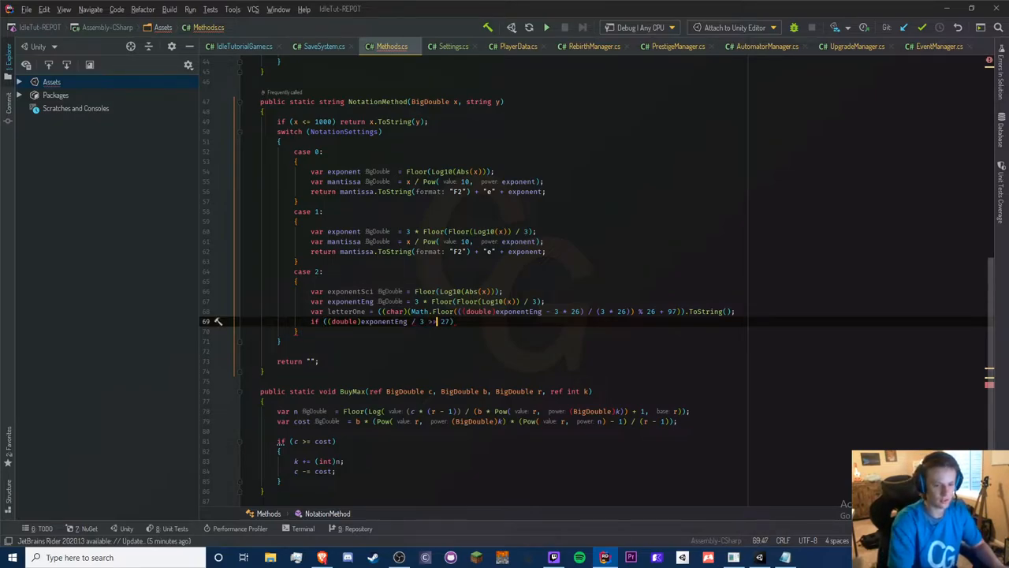
key("enter")
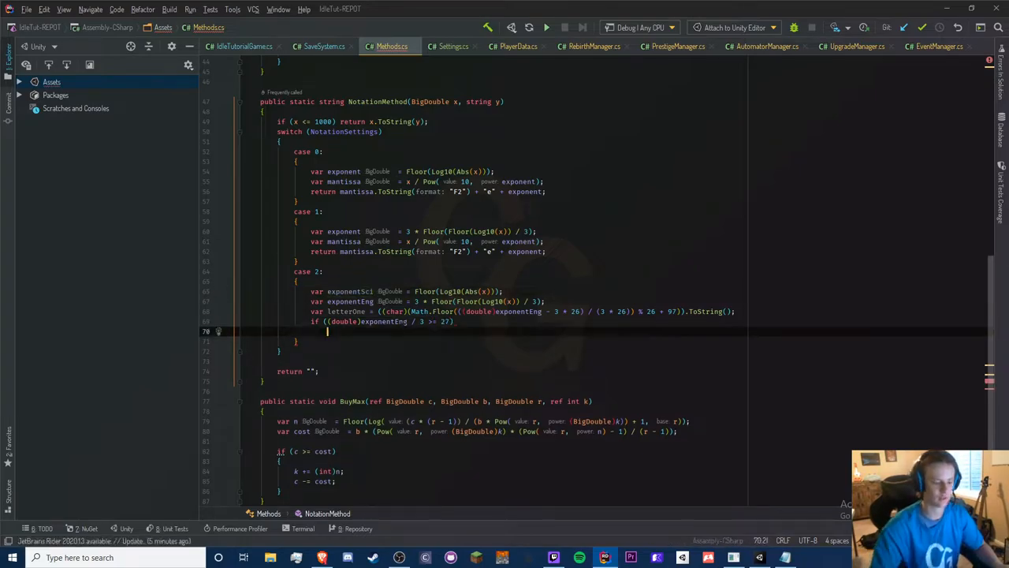
key("Return")
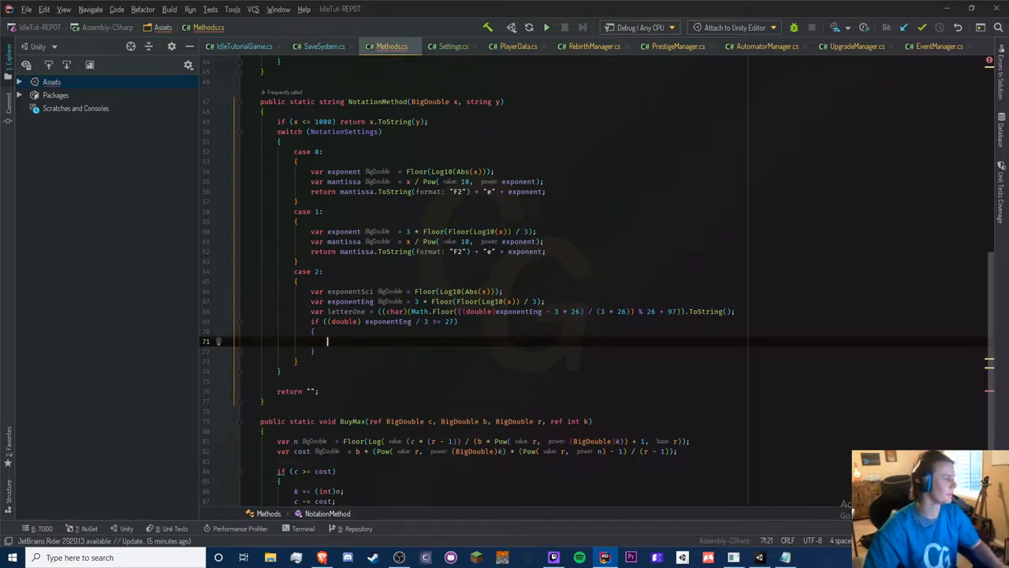
- Declare letterTwo in the if block and simplify letterOne to (exponentEng - 3) % 26 + 97
type("var")
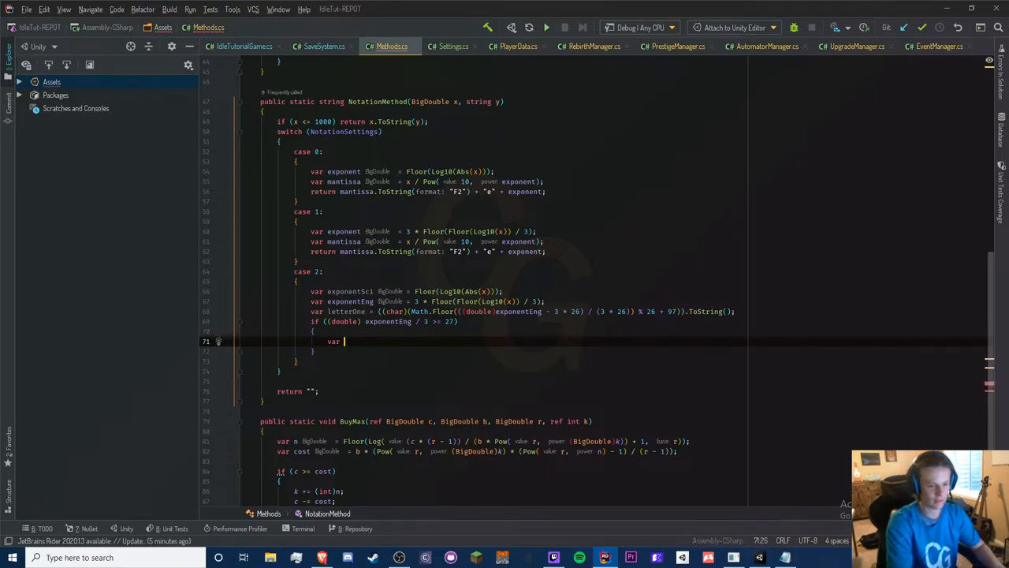
type("letter")
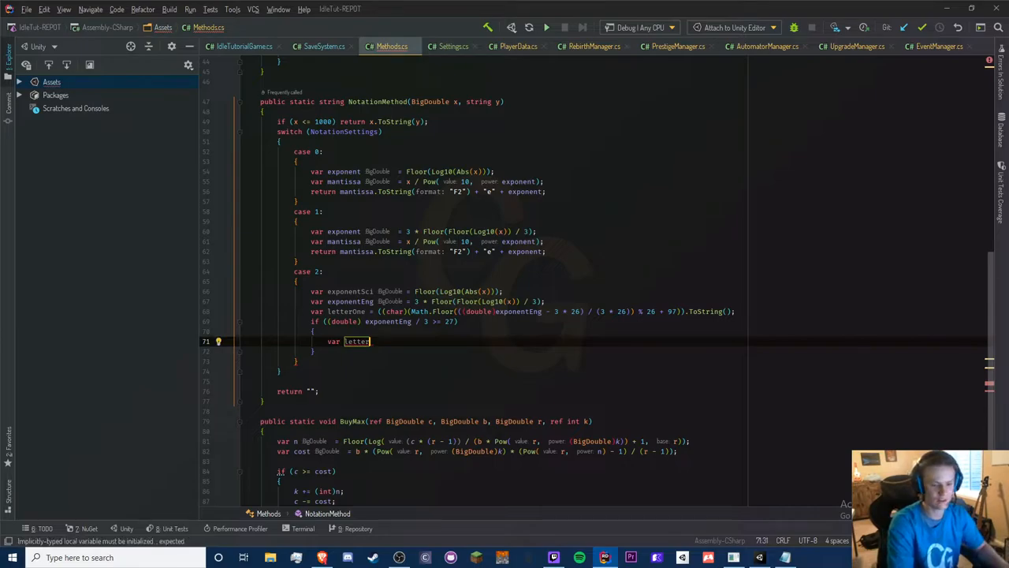
type("Two")
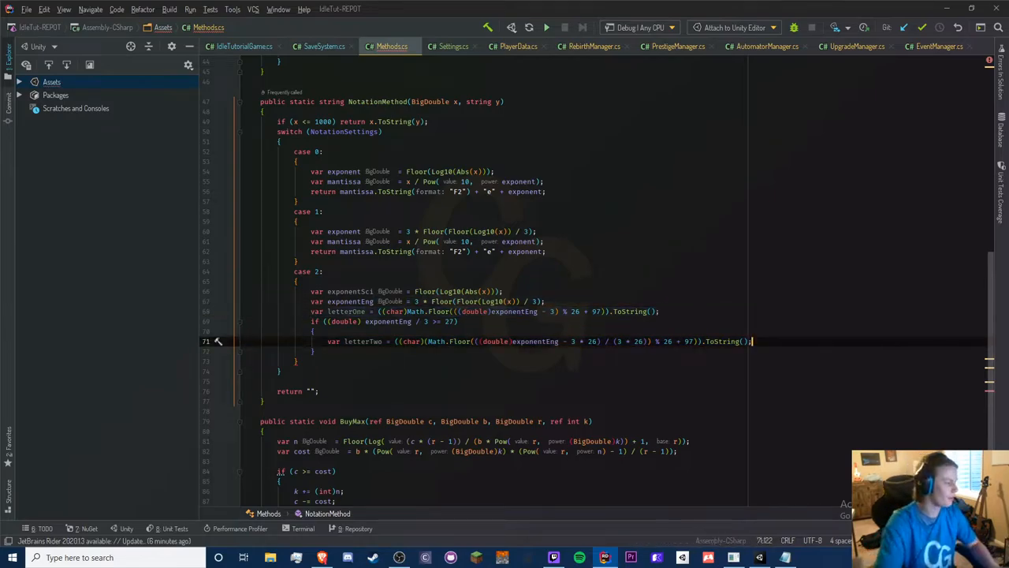
- Return x / 10^exponentEng formatted with y, followed by letterTwo + letterOne
key("Return")
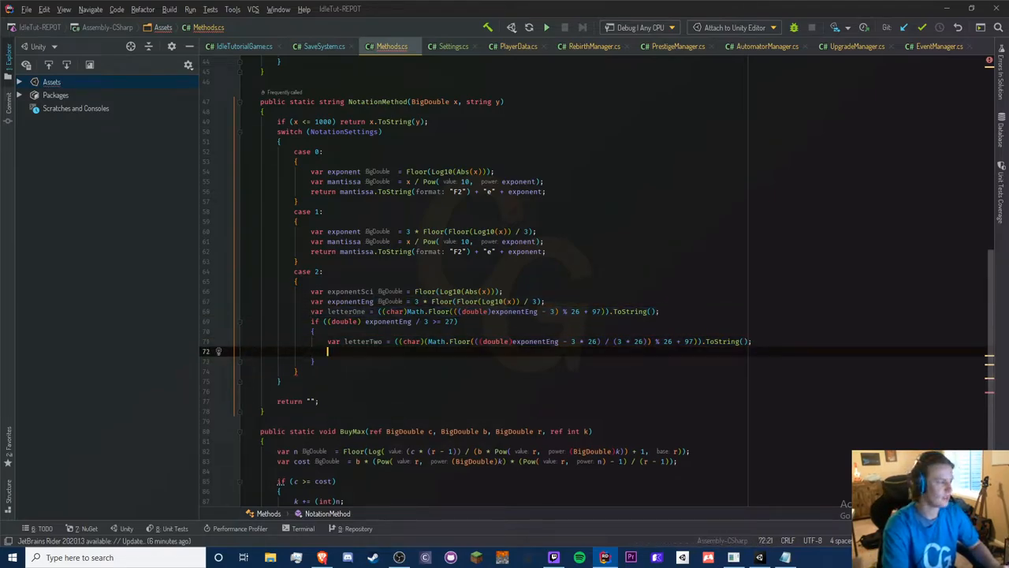
type("return (x /")
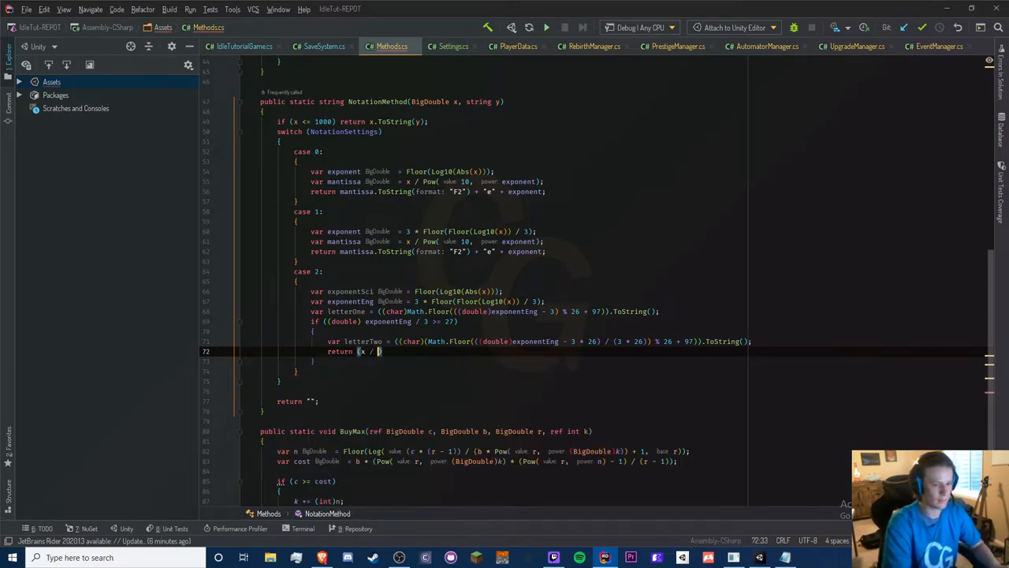
type("BigDouble.Pow(10, exponentEng")
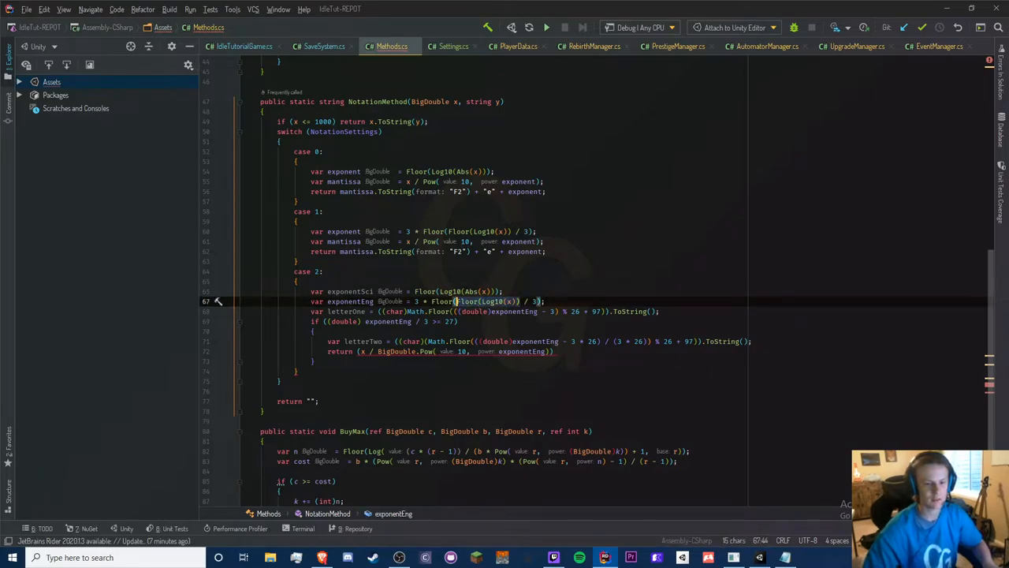
mouse_move(528, 301)
type("exponentSci")
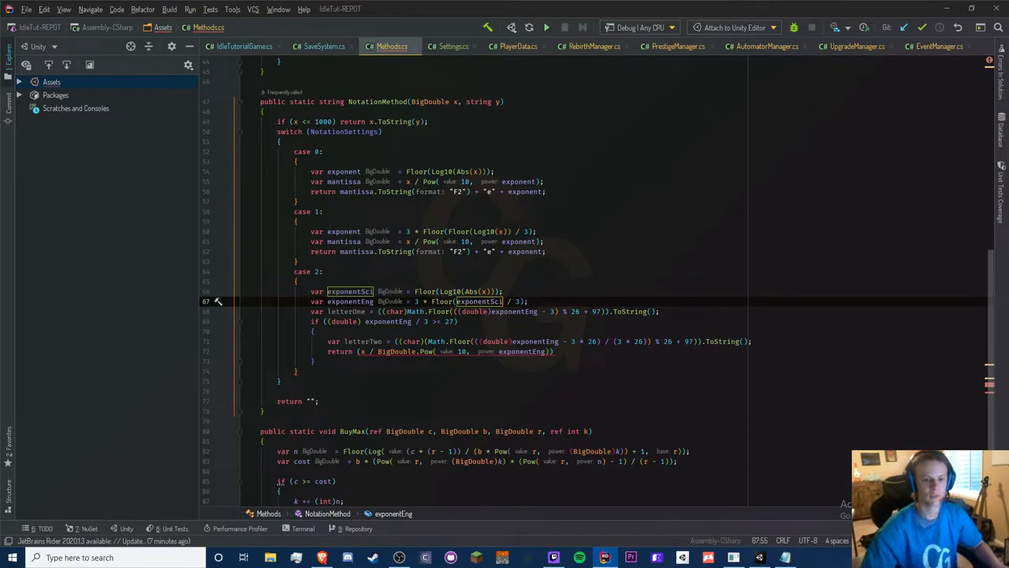
mouse_move(476, 301)
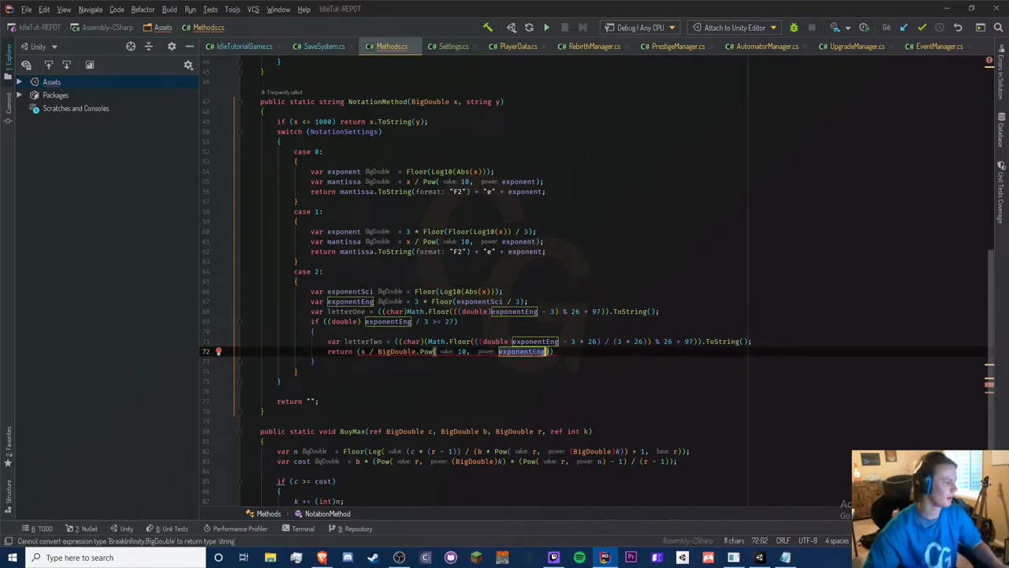
type(".ToDoubl")
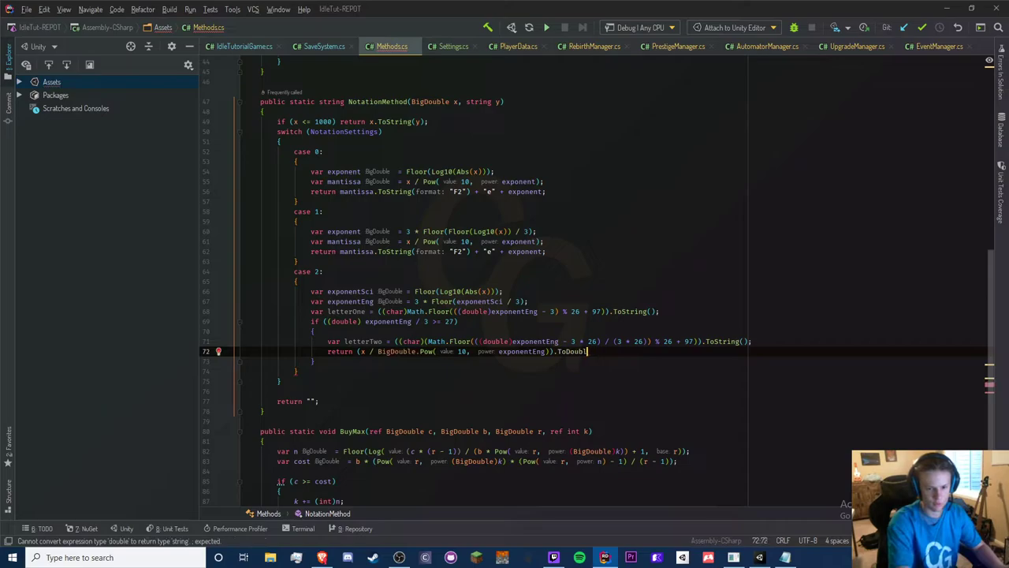
key("Backspace")
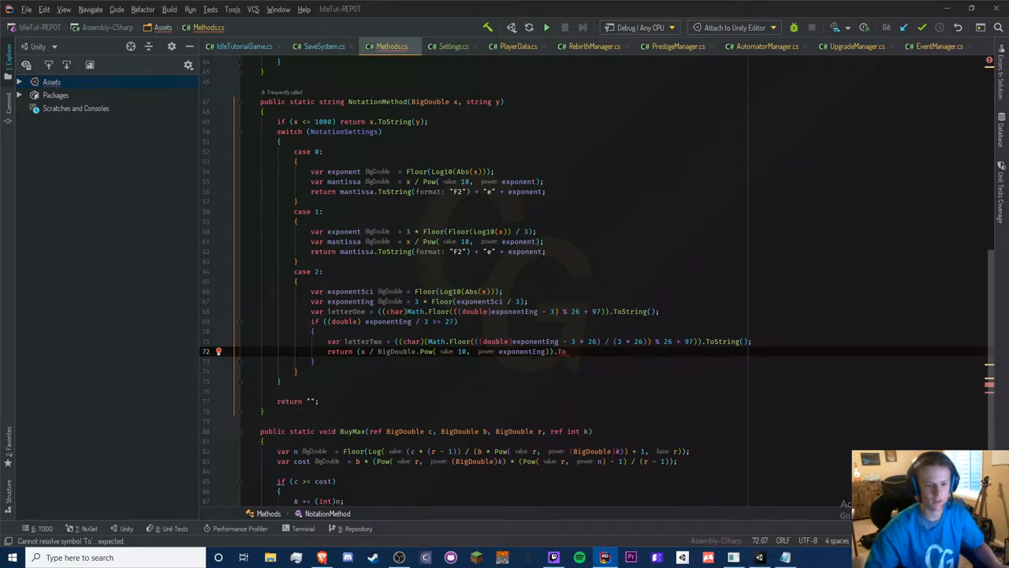
type("s")
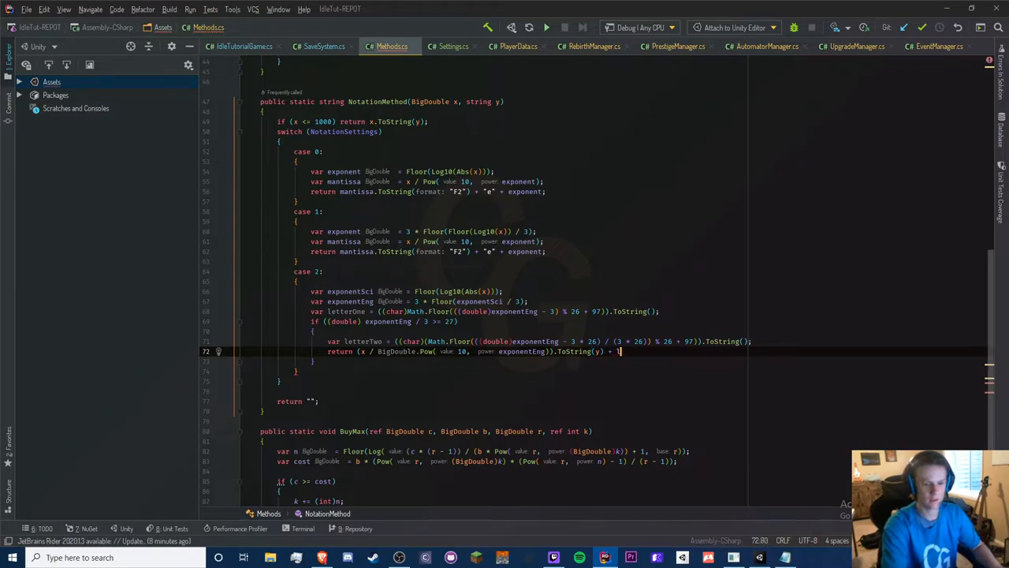
type("letterTwo +")
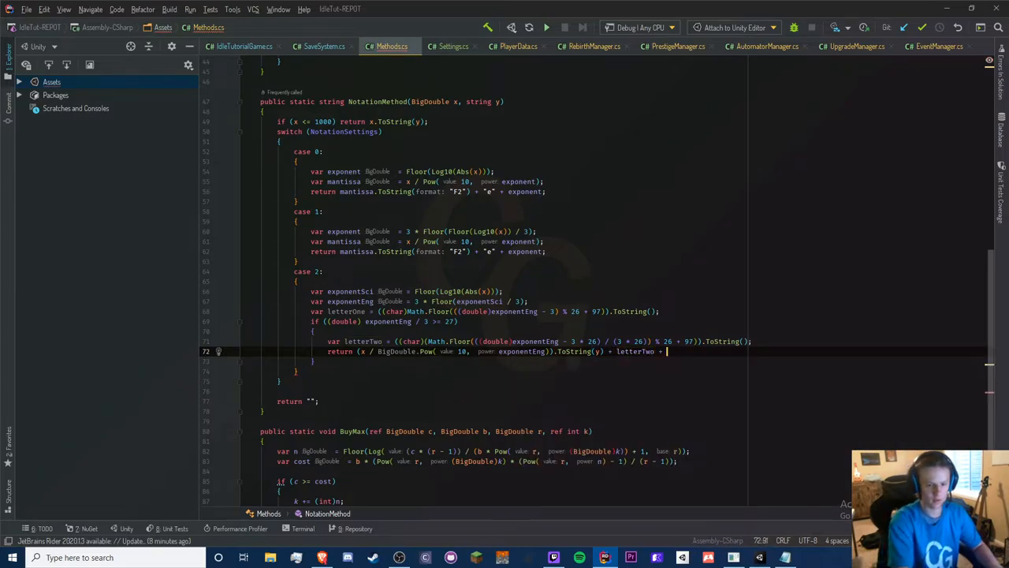
type("letterOne;")
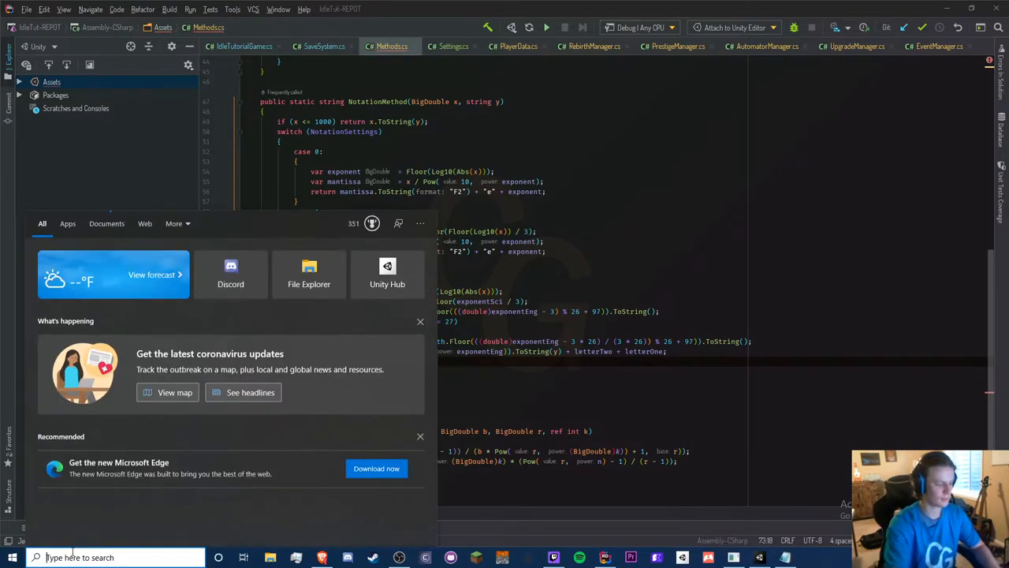
- Enter the sample calculation 3.55a 3550/(10^3) in Windows Search and review the results
type("3")
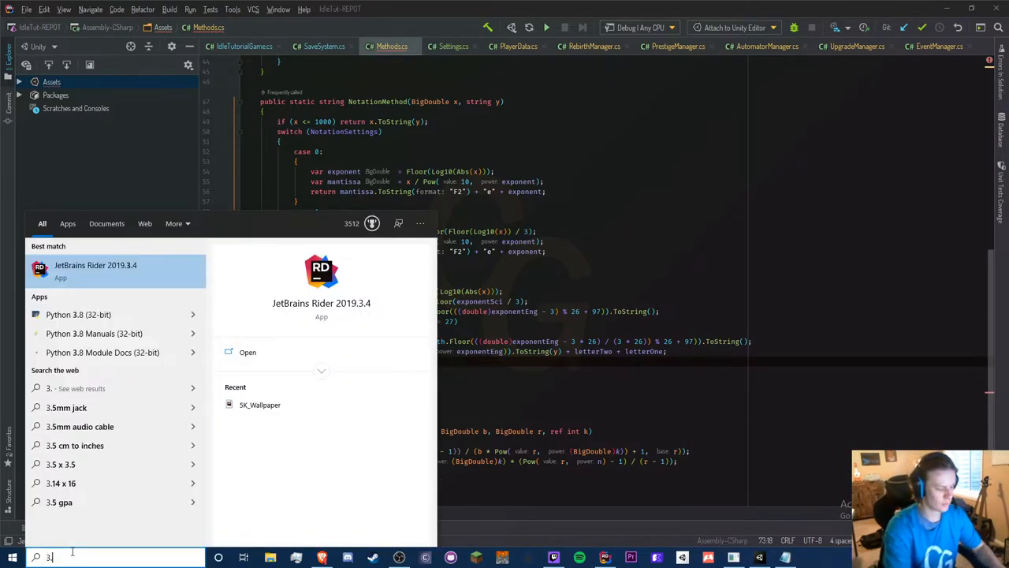
type(".55")
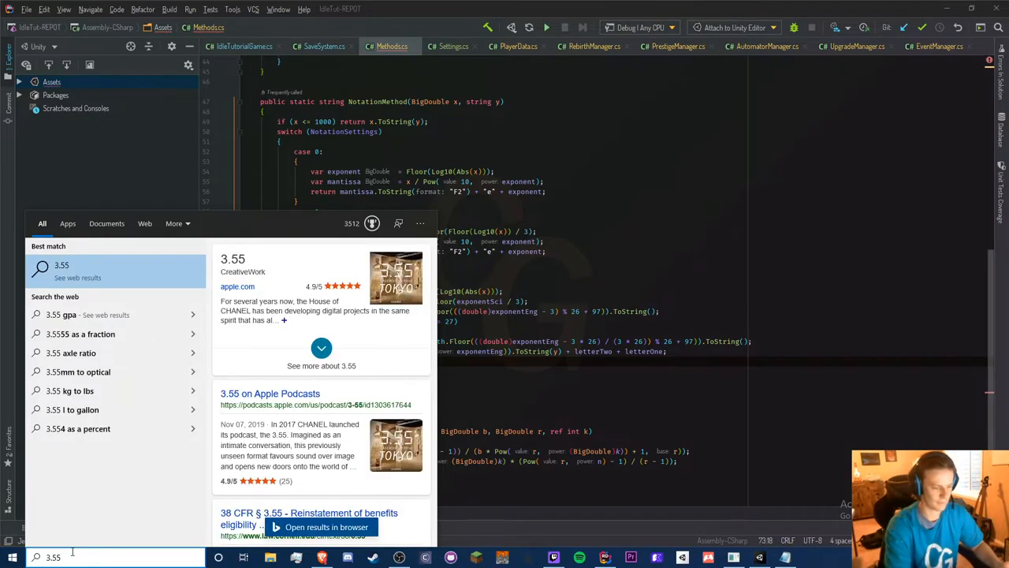
type("e")
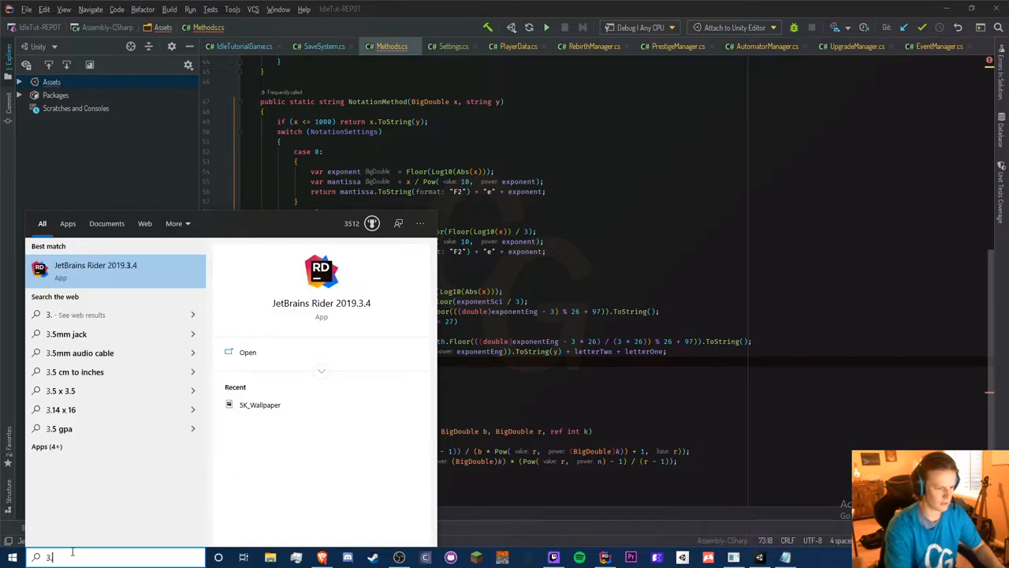
type(".55a")
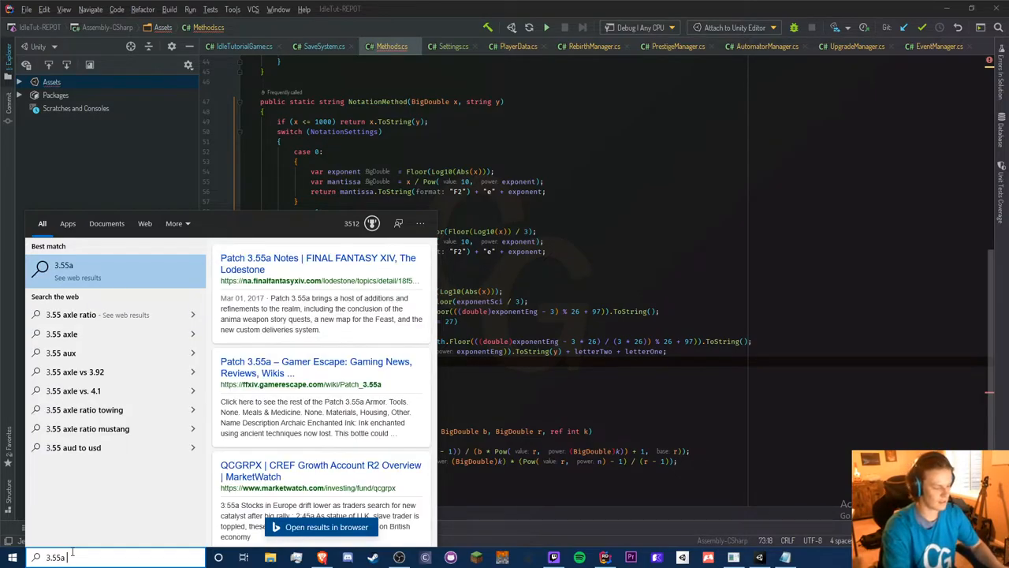
type("3550")
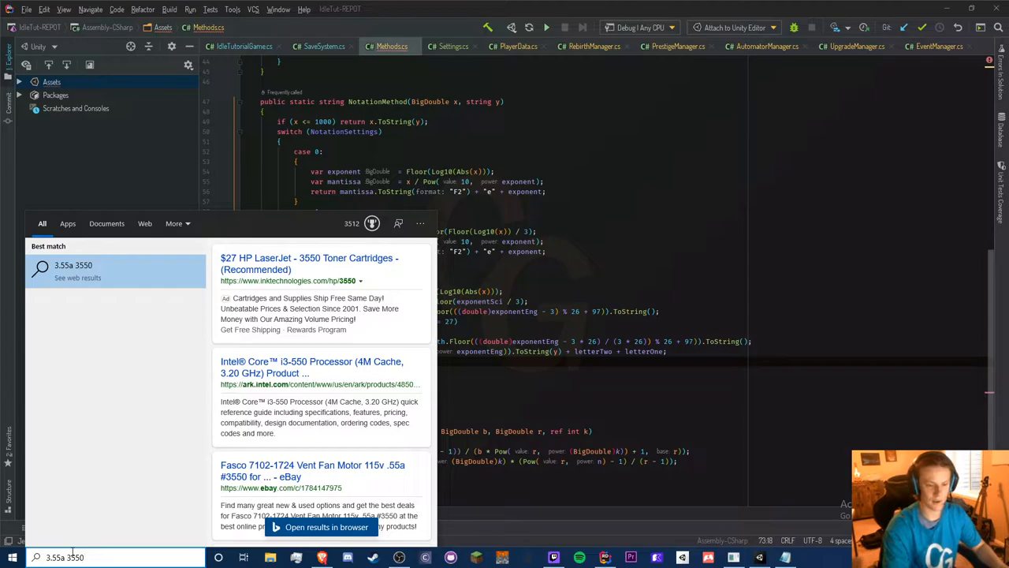
type("/")
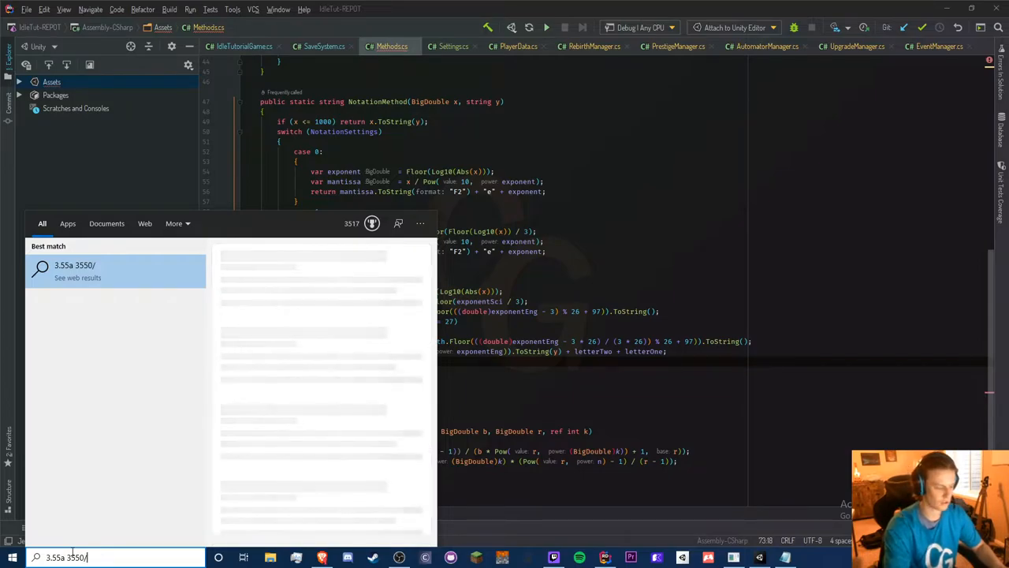
type("10")
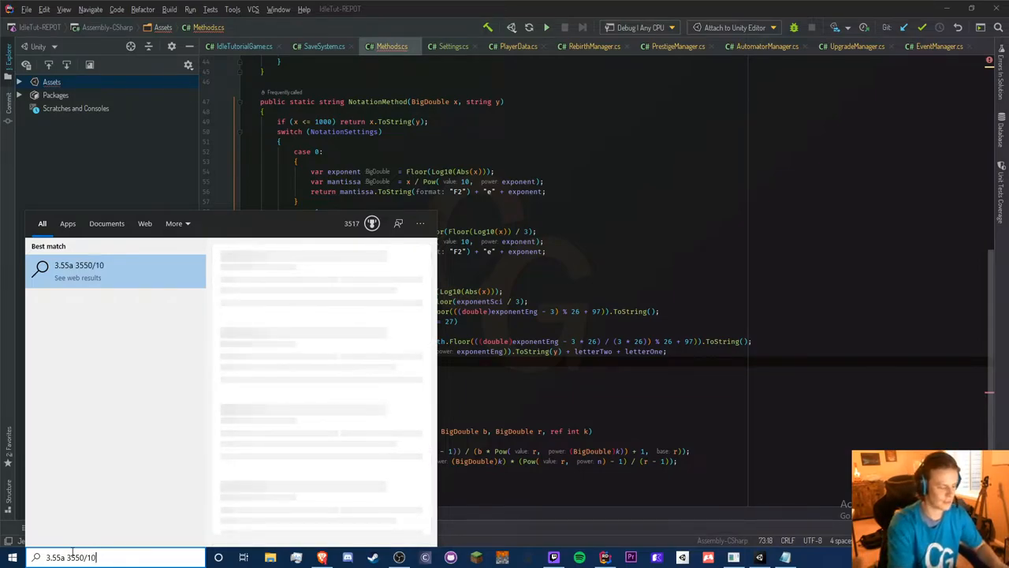
type("(^")
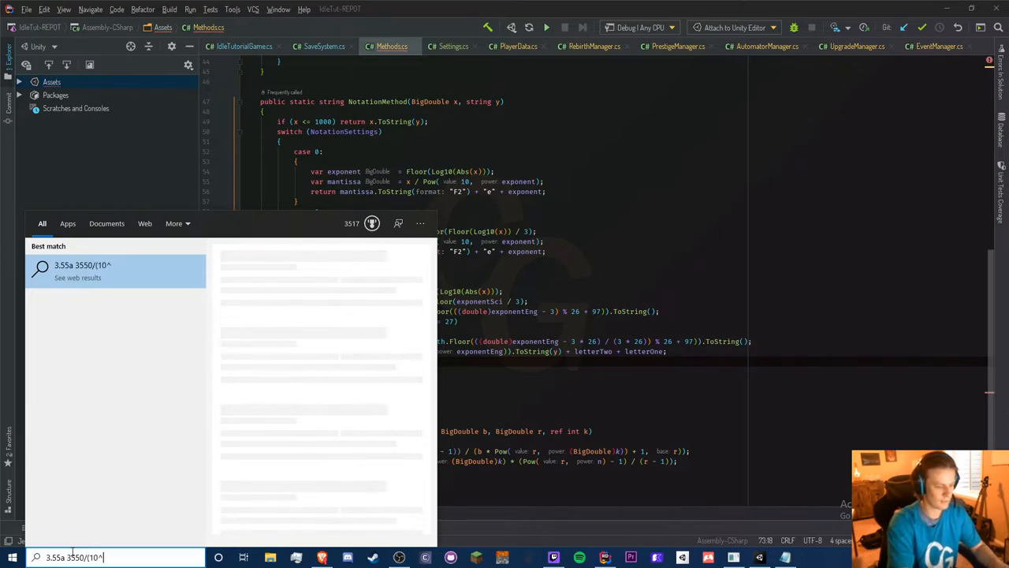
type("3)")
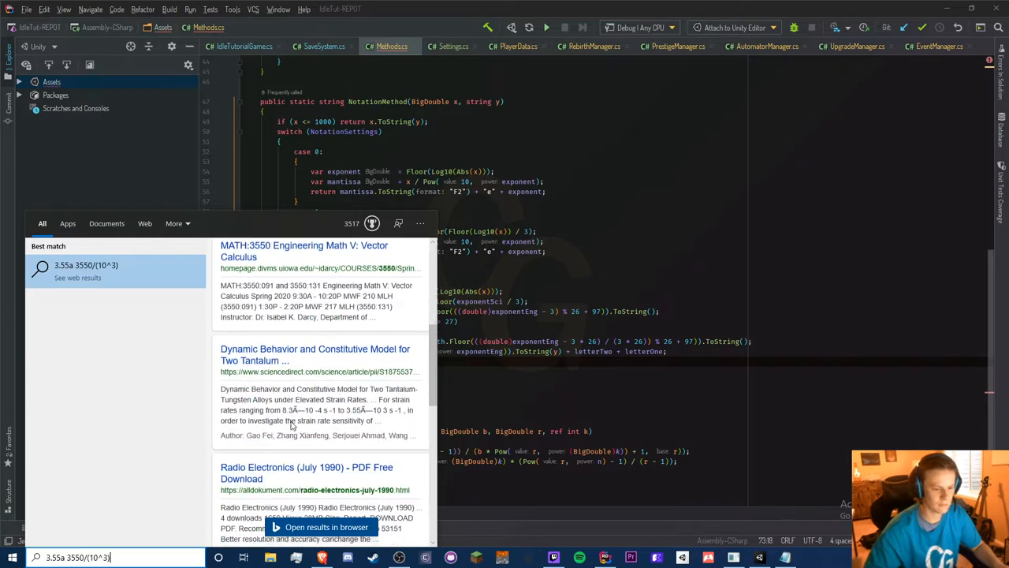
scroll("down", 3)
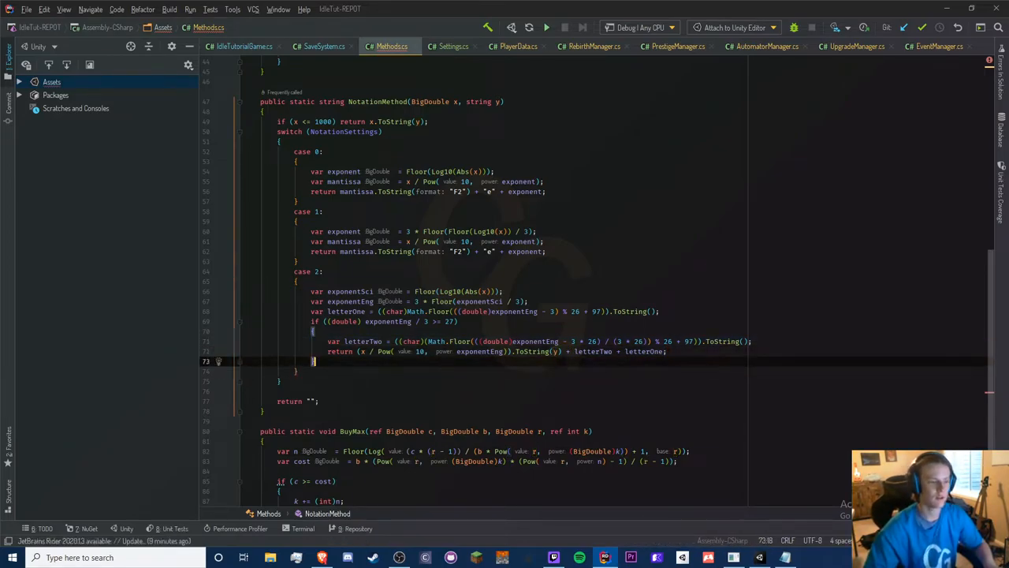
- Add an x > 1000 branch returning the scaled value plus letterOne, falling back to x.ToString(y)
type("if (0")
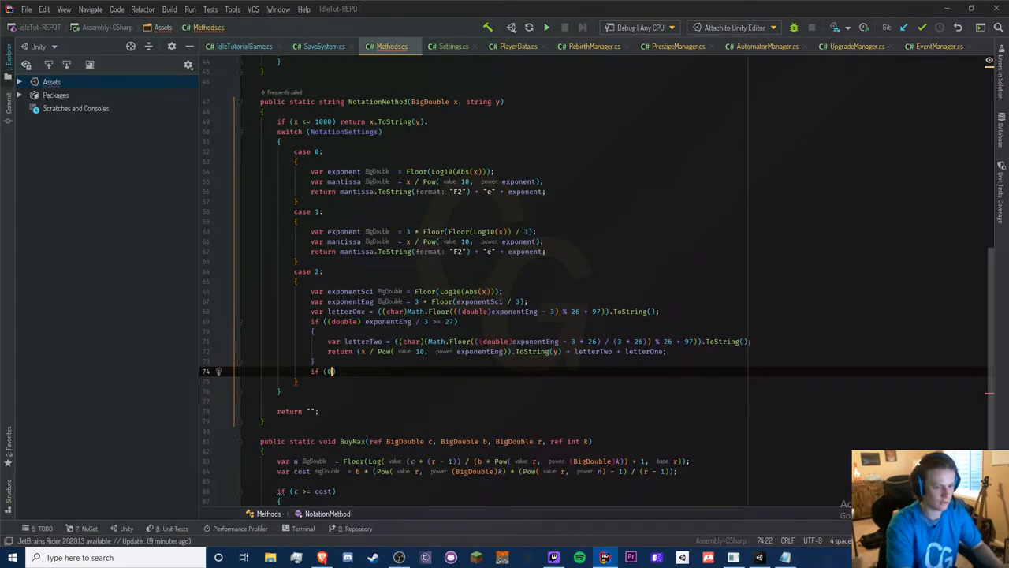
type("number")
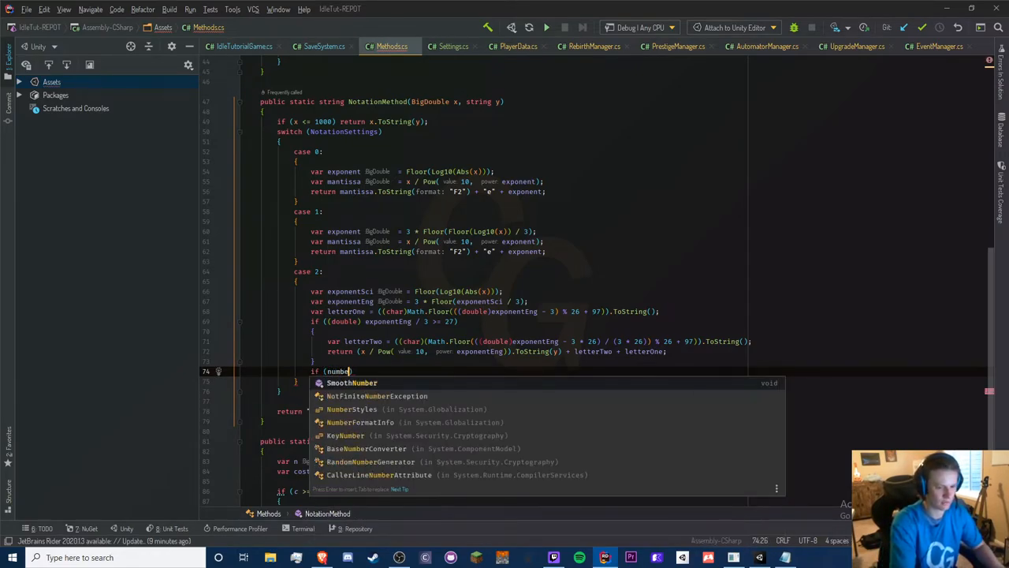
type("x > 1000")
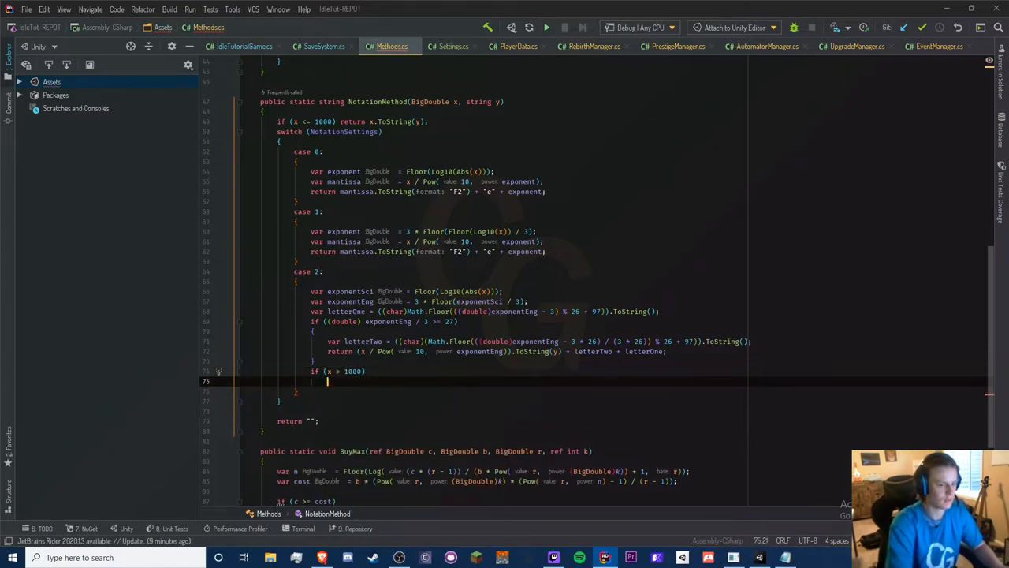
type("return")
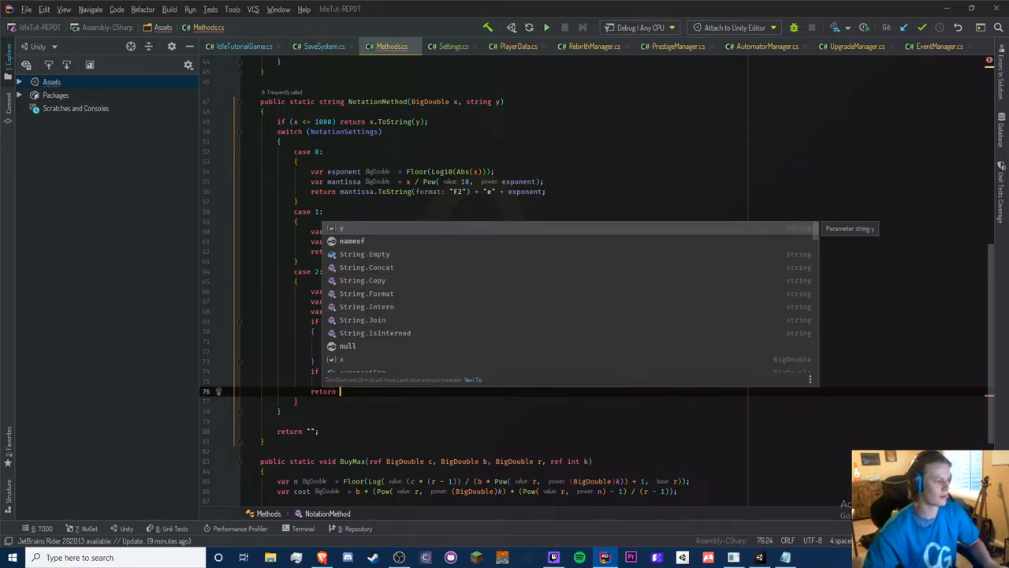
type("x.to")
left_click(428, 191)
type("y")
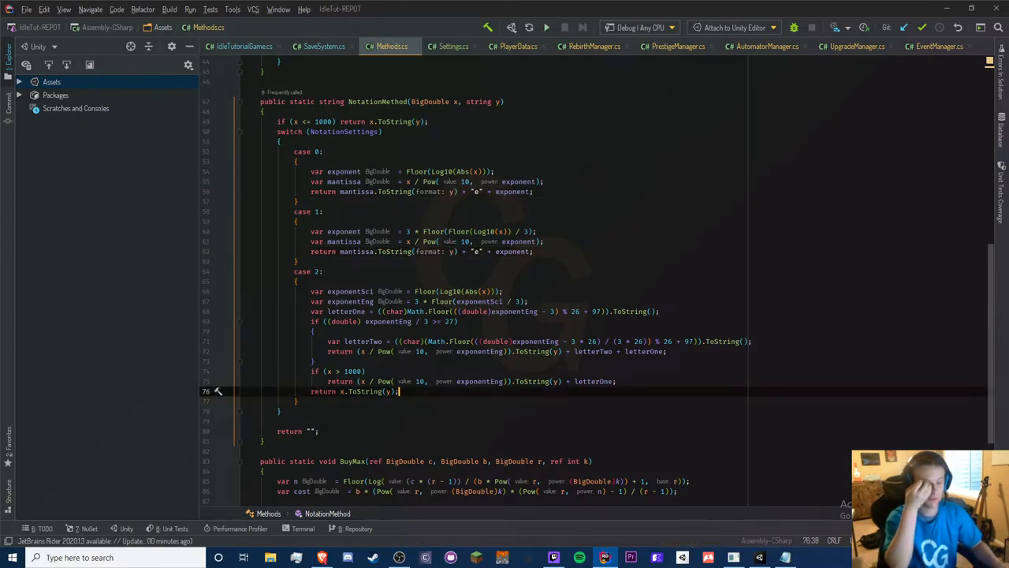
key("alt+tab")
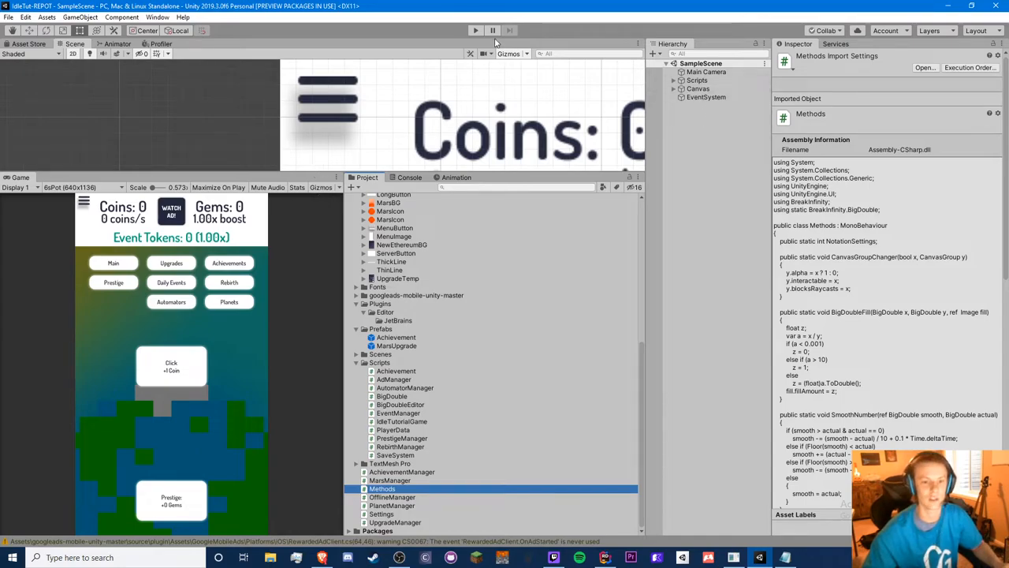
- Start Play mode, dismiss the welcome-back popup, and enable Letter Notation in settings
left_click(475, 30)
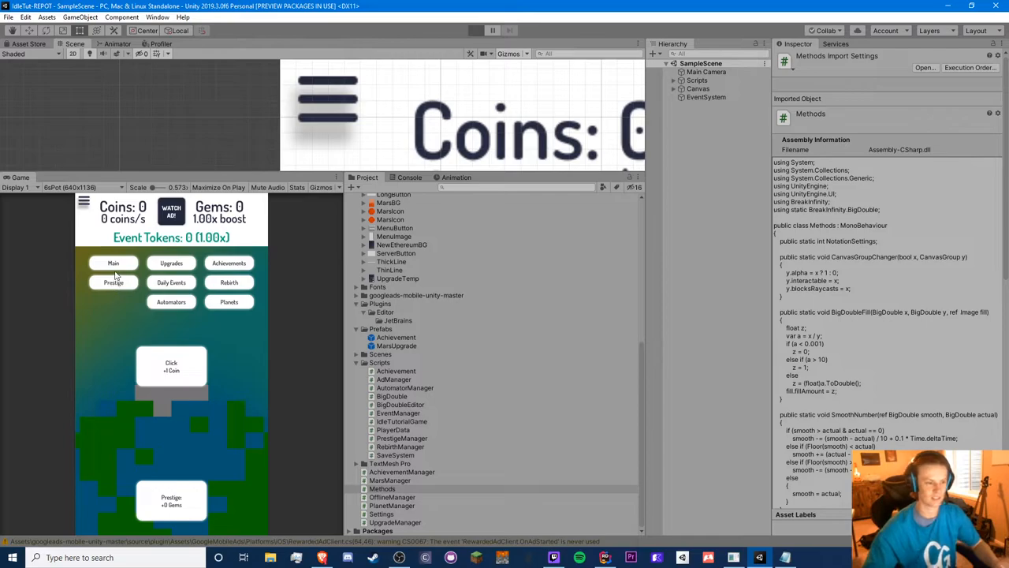
left_click(475, 30)
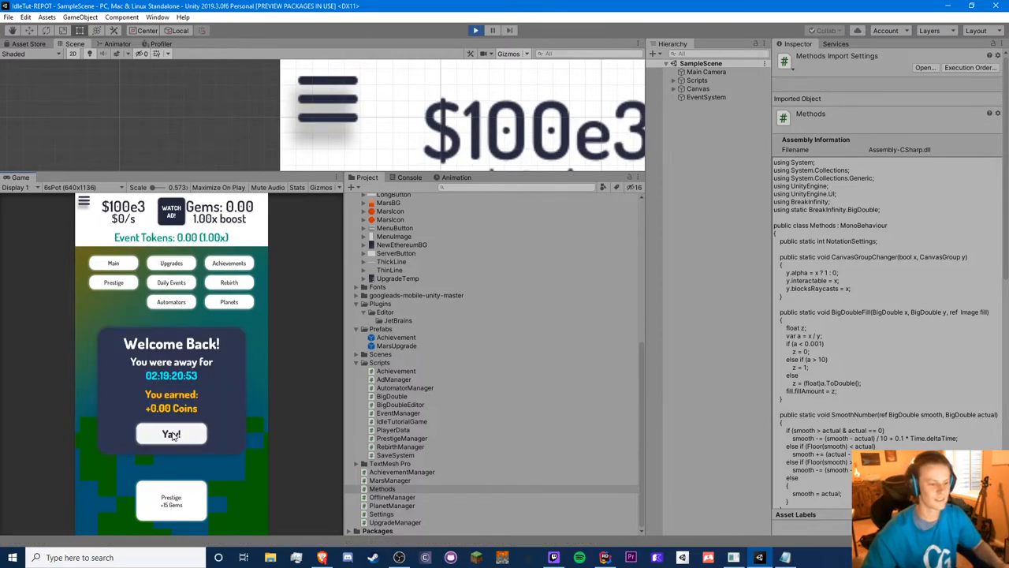
left_click(171, 434)
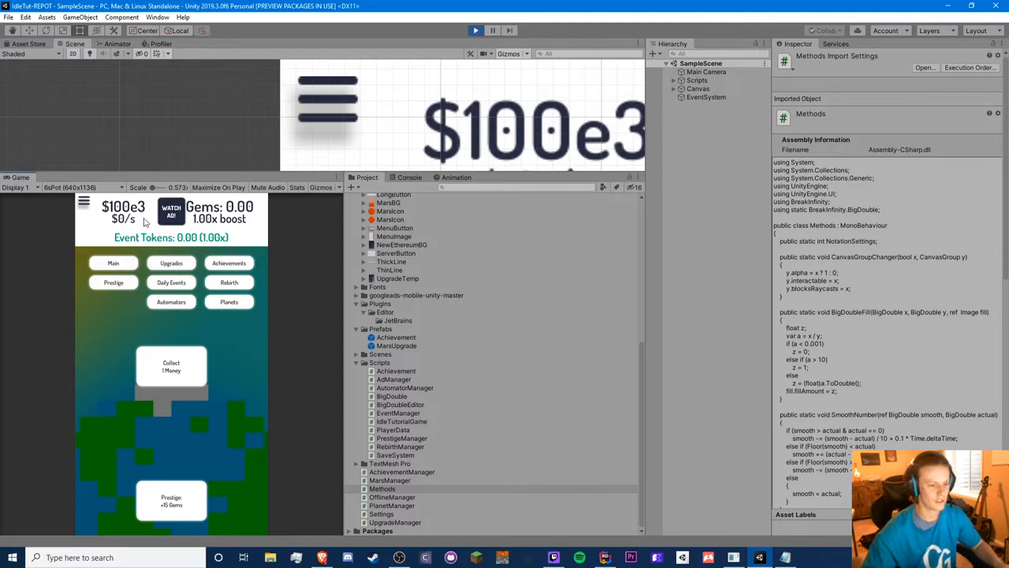
mouse_move(188, 263)
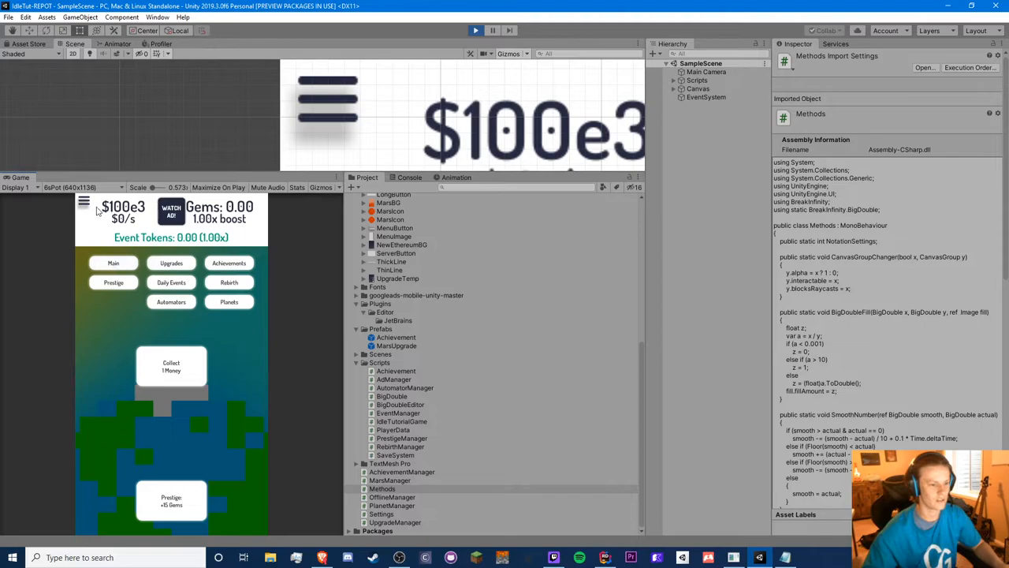
left_click(84, 201)
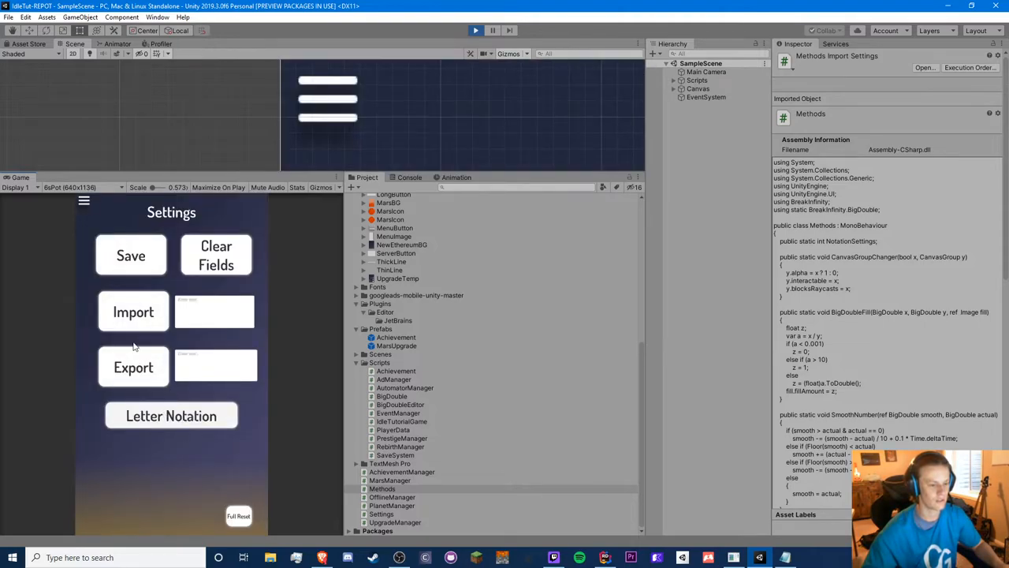
left_click(84, 201)
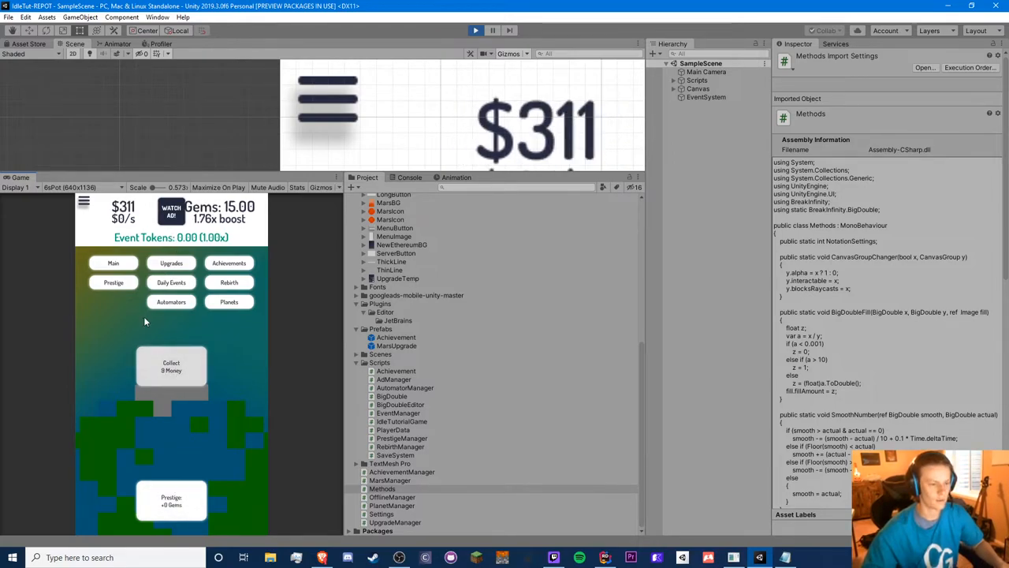
- Collect money repeatedly until the balance reads $2a
left_click(171, 367)
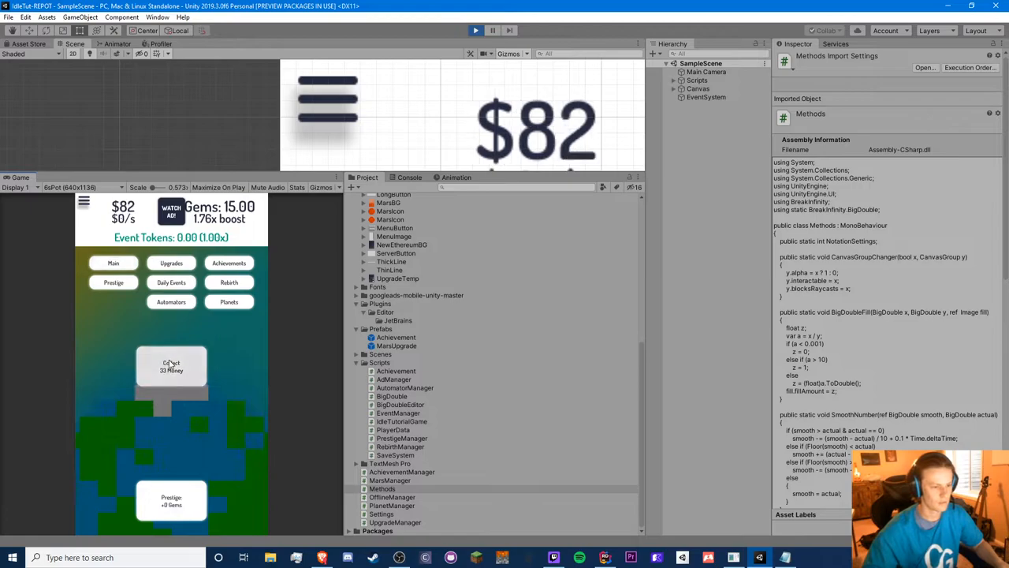
left_click(171, 366)
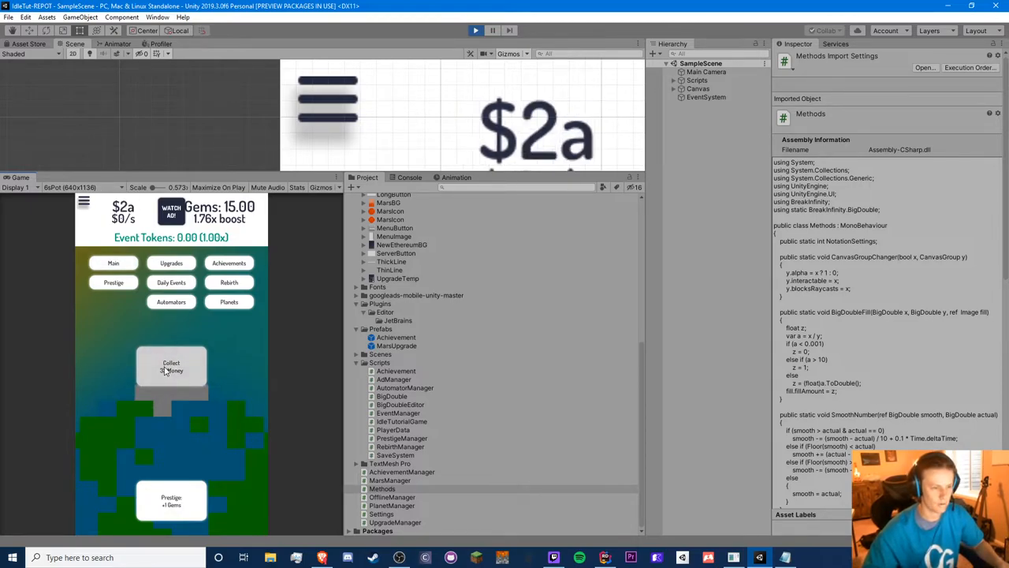
left_click(171, 366)
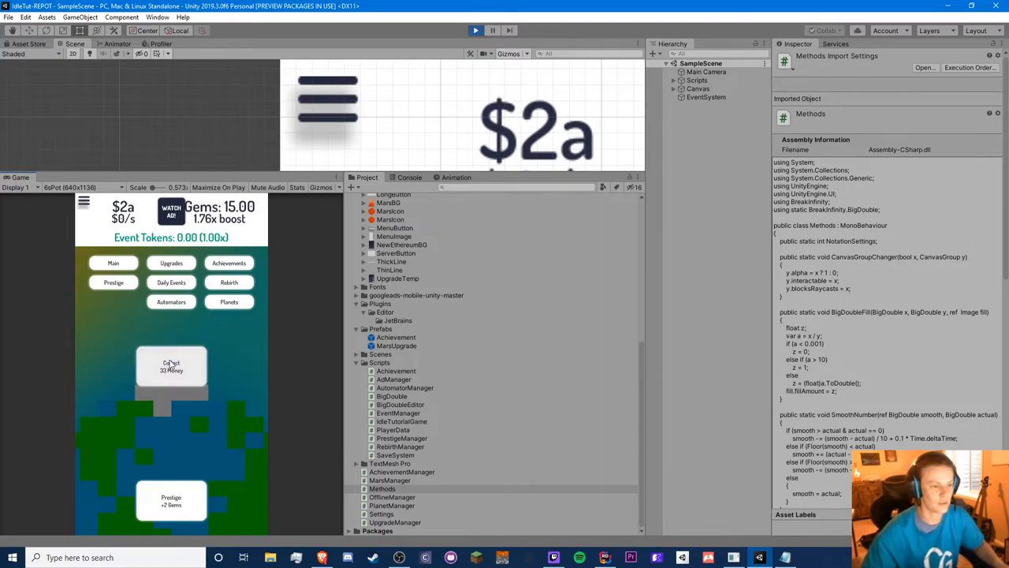
left_click(604, 557)
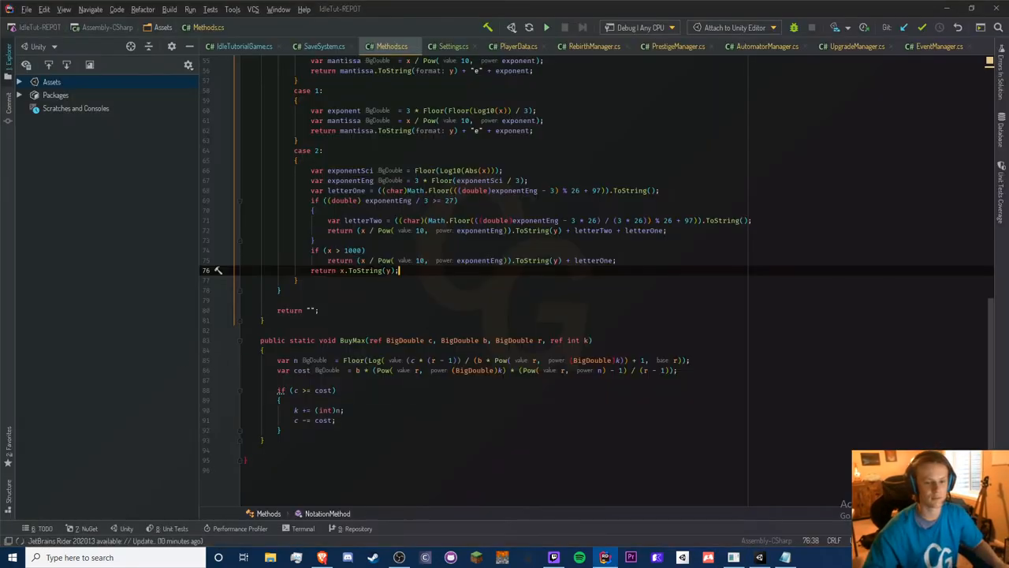
- Stop Play mode and scroll up to NotationMethod's letterOne/letterTwo case in Methods.cs
left_click(546, 27)
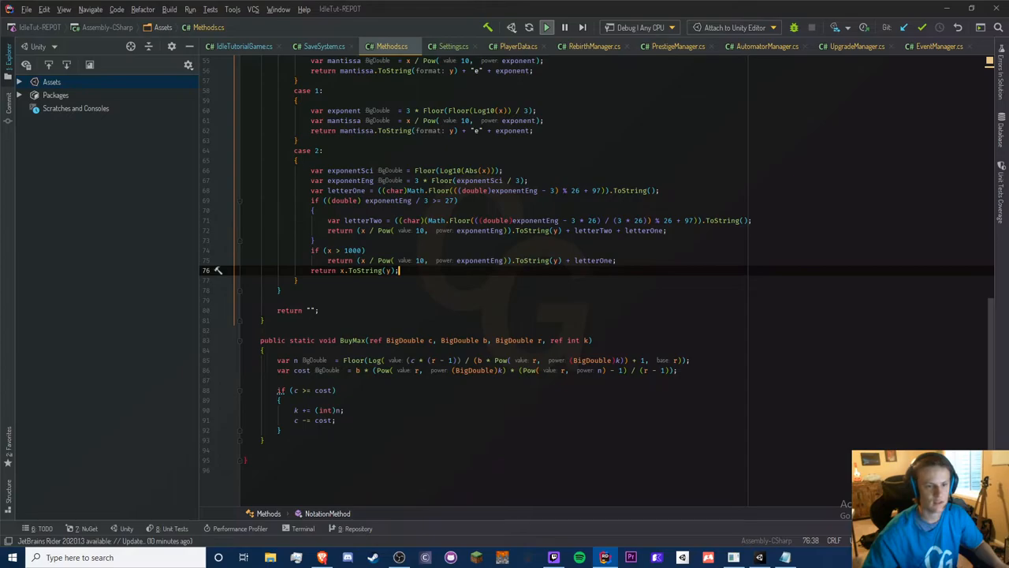
scroll("up", 3)
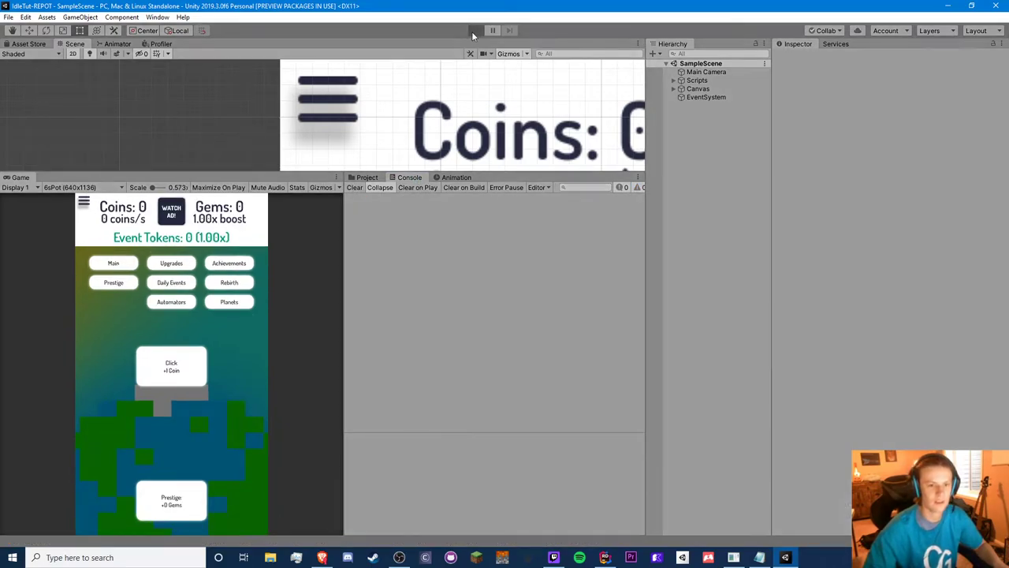
- Start the game again and dismiss the Welcome Back message
left_click(475, 30)
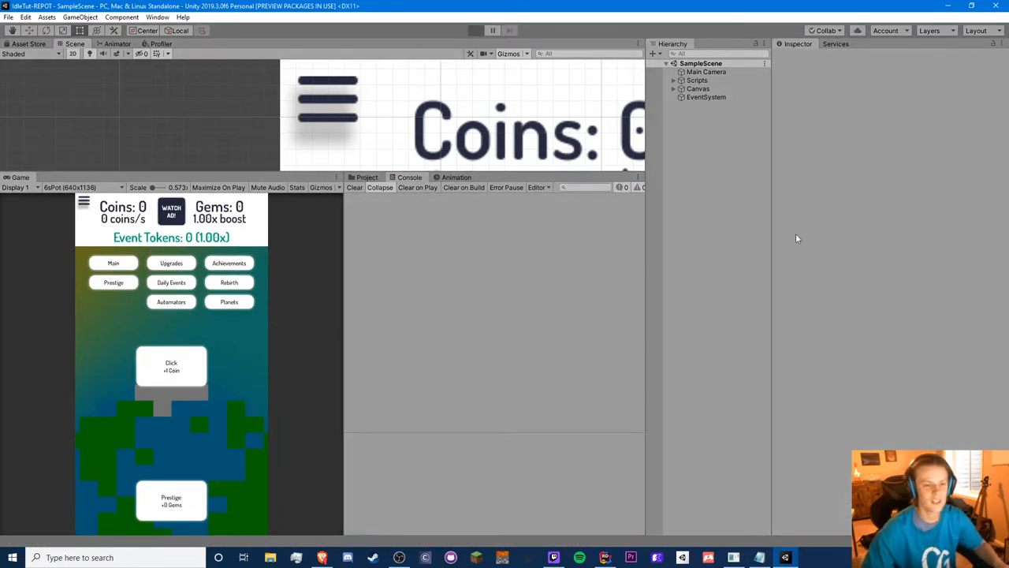
left_click(475, 30)
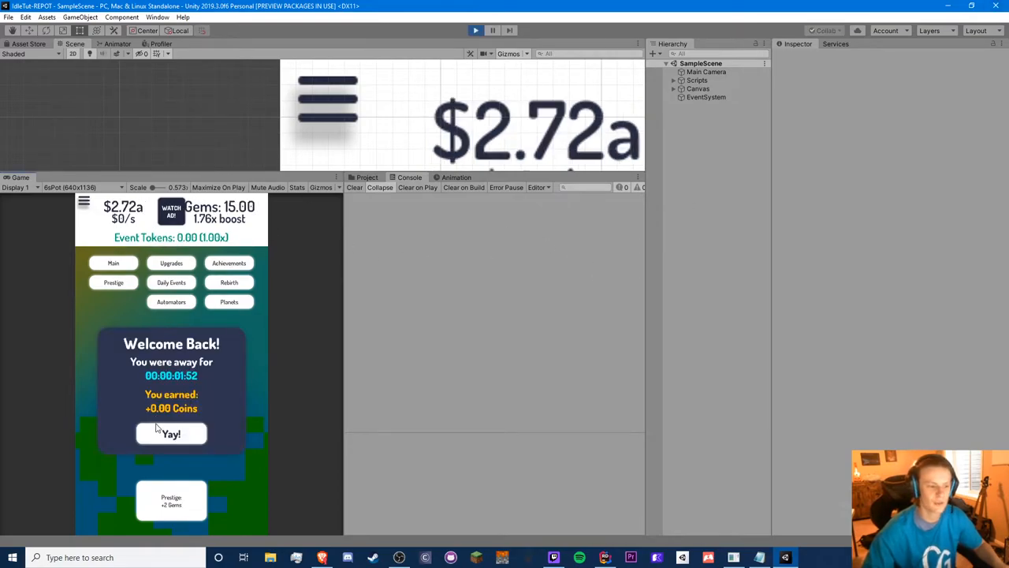
left_click(171, 433)
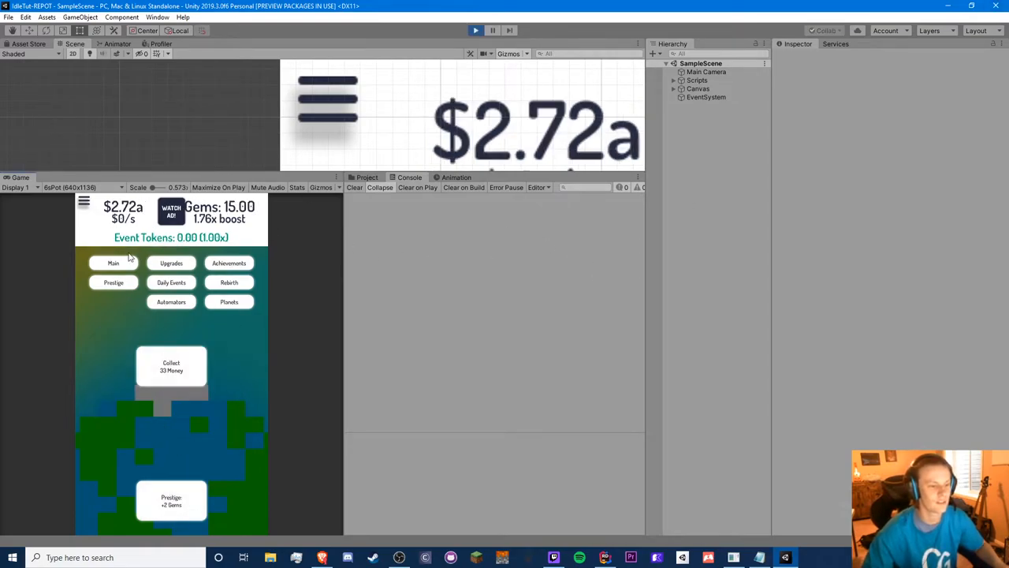
mouse_move(145, 394)
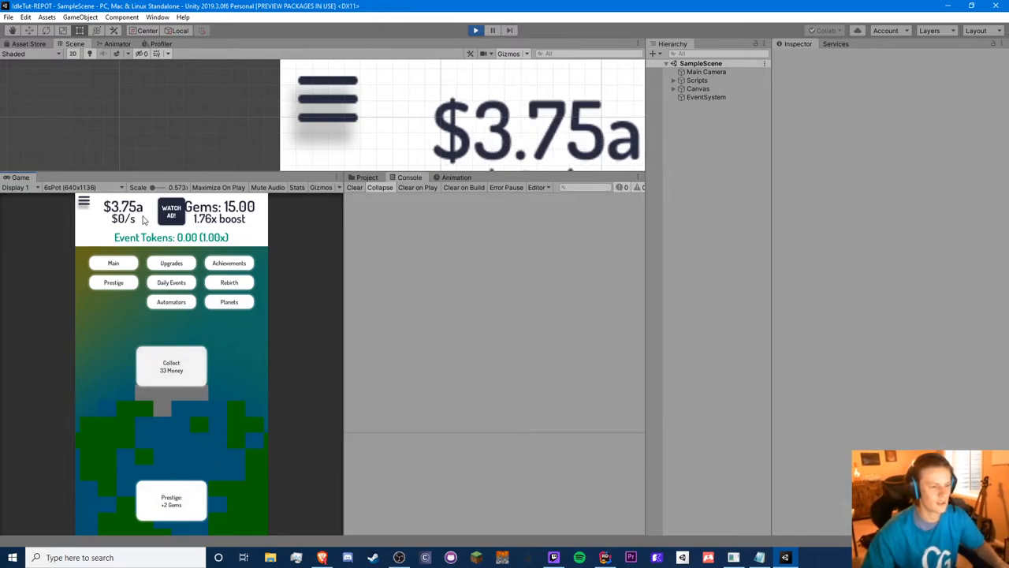
left_click(171, 366)
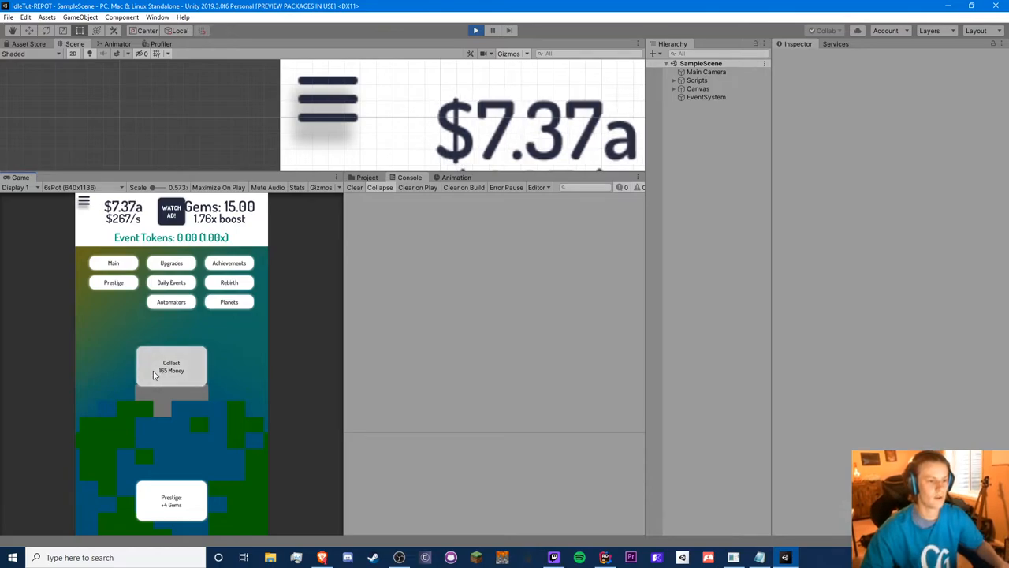
- Select GameManager under Scripts and set the Coins exponent to 9
left_click(674, 79)
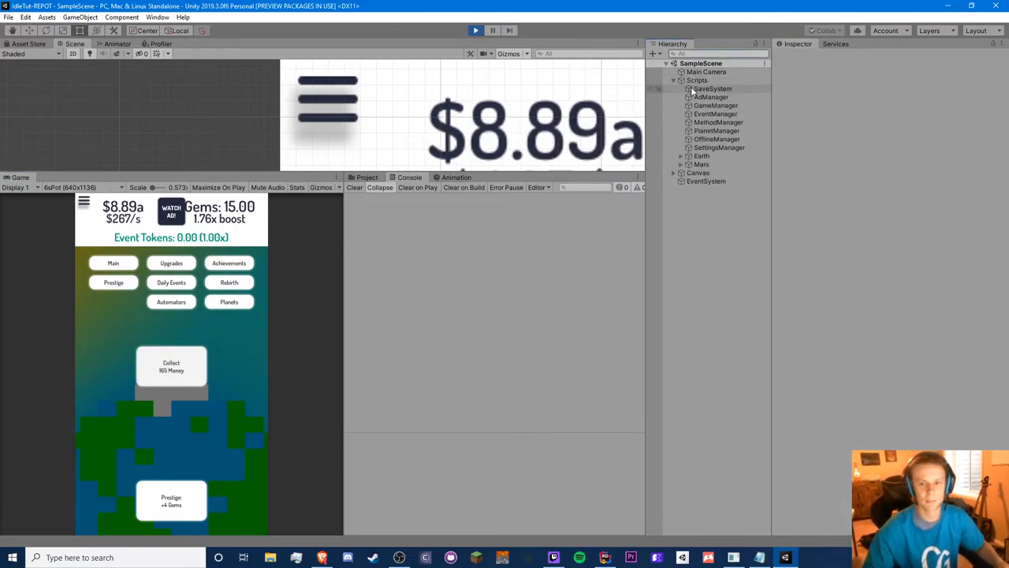
left_click(715, 105)
type("9")
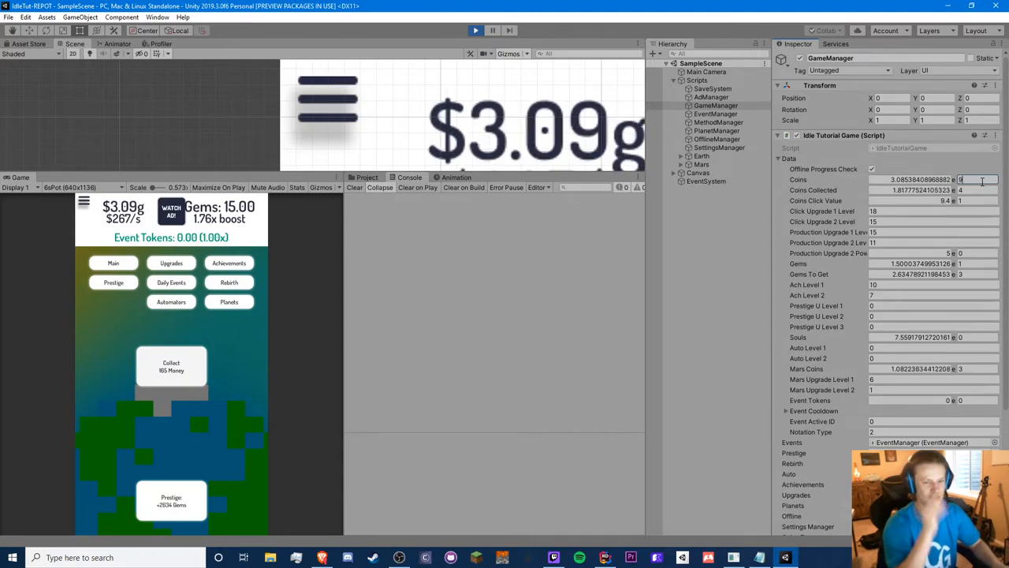
left_click(605, 557)
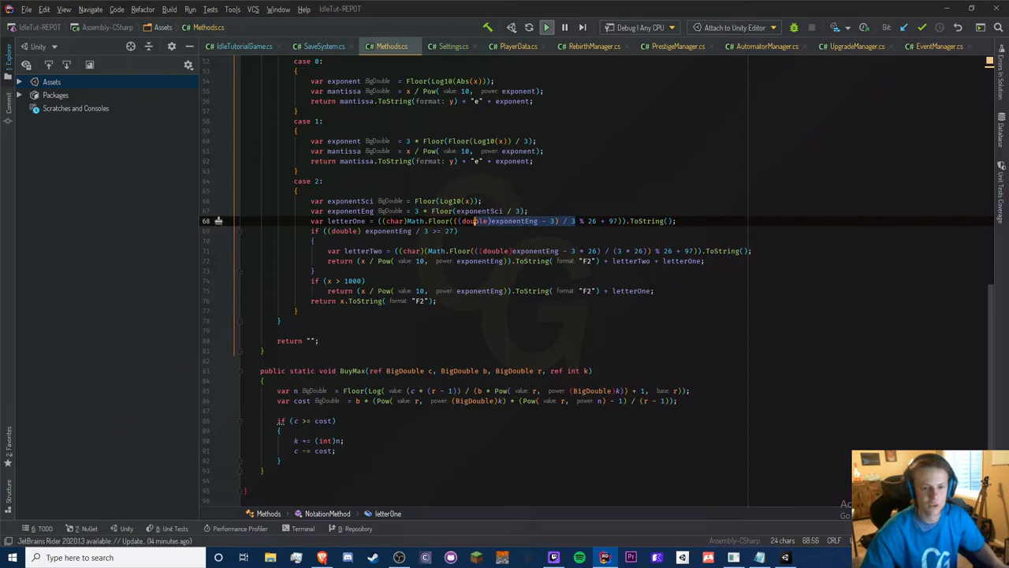
- Insert '/ 3' after (double)exponentEng - 3 on the letterOne line, then switch to Unity
left_click(323, 181)
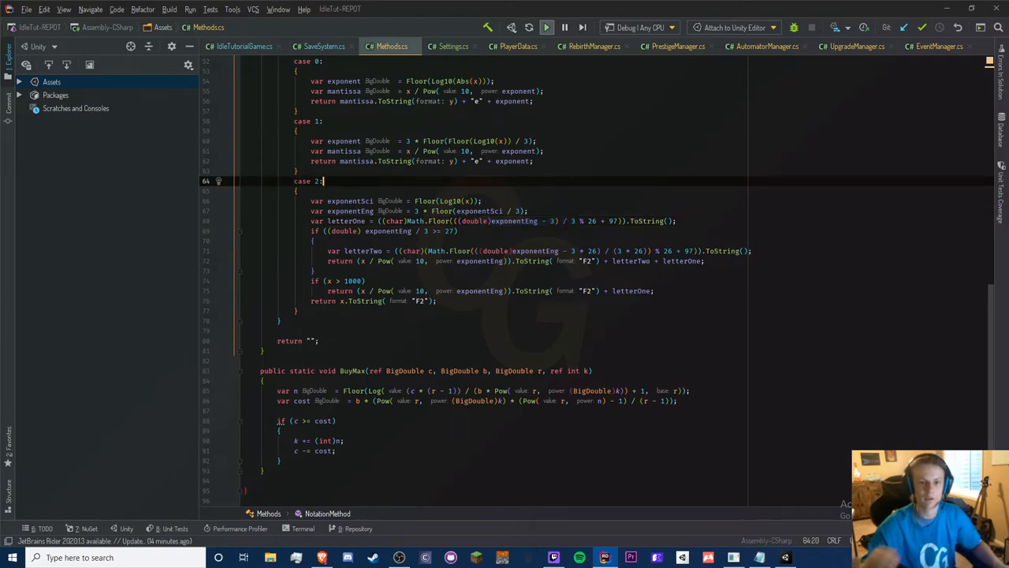
key("alt+tab")
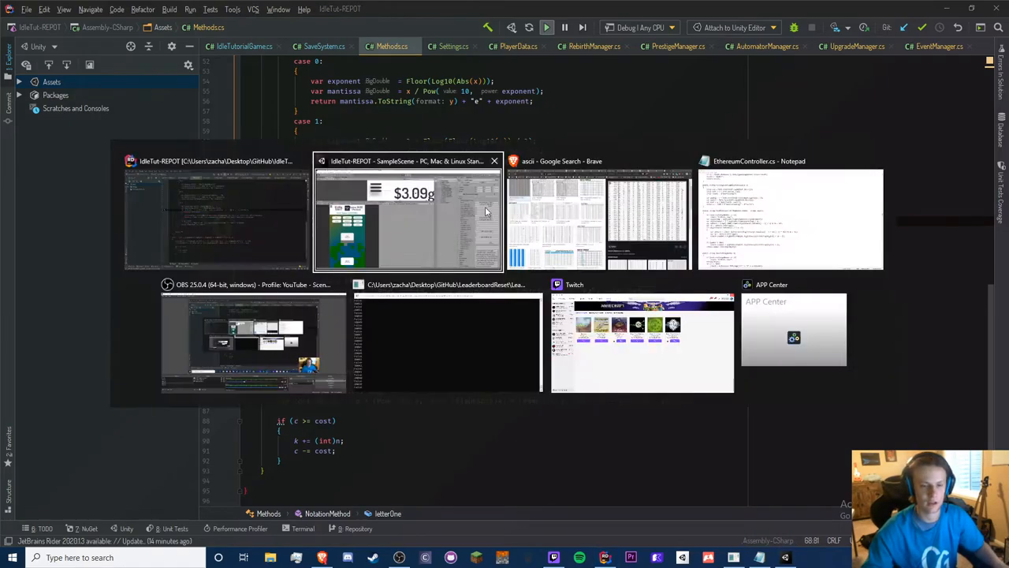
left_click(407, 212)
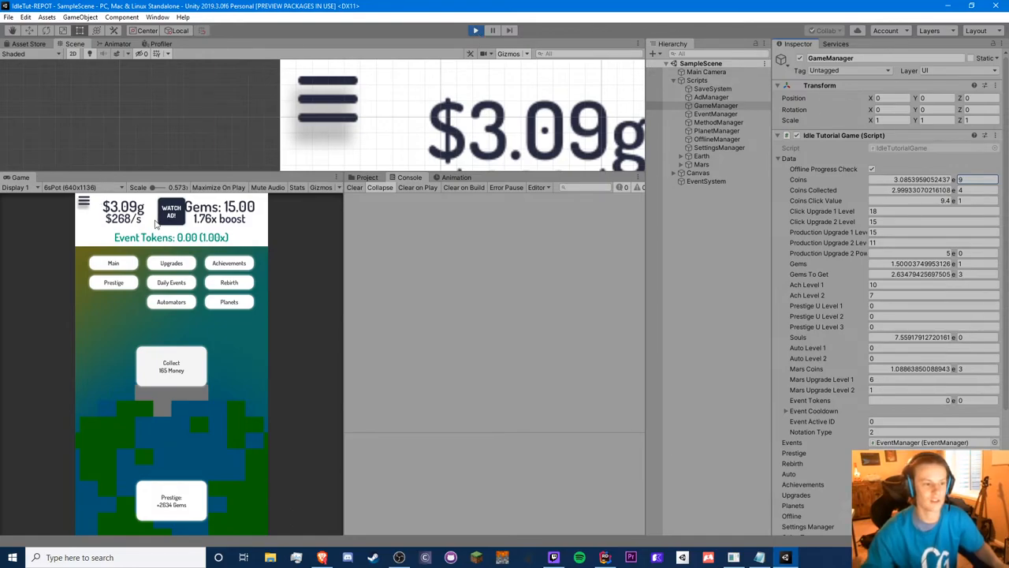
- Restart Play mode and dismiss Welcome Back so coins display $3.09c
key("alt+tab")
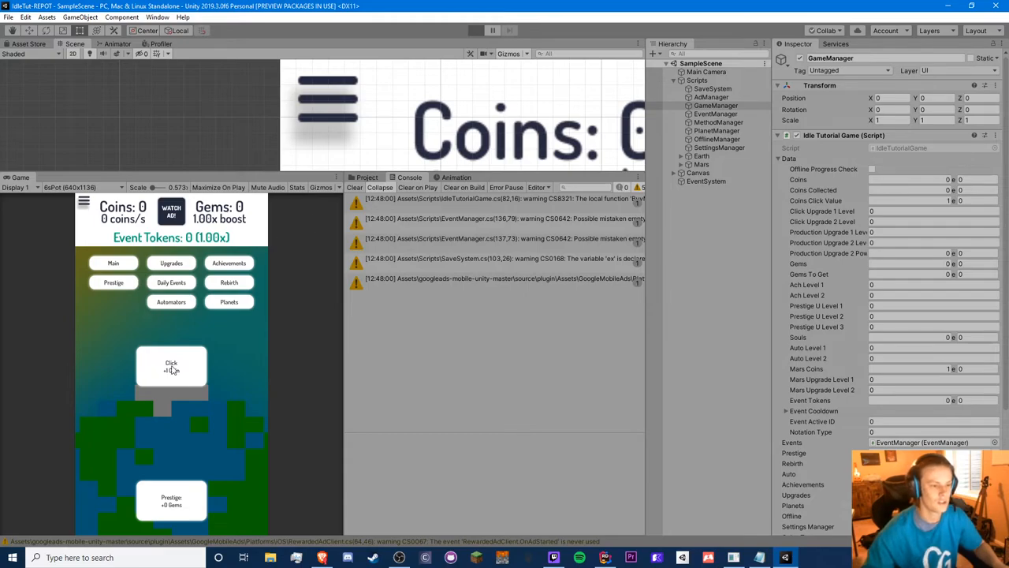
left_click(475, 30)
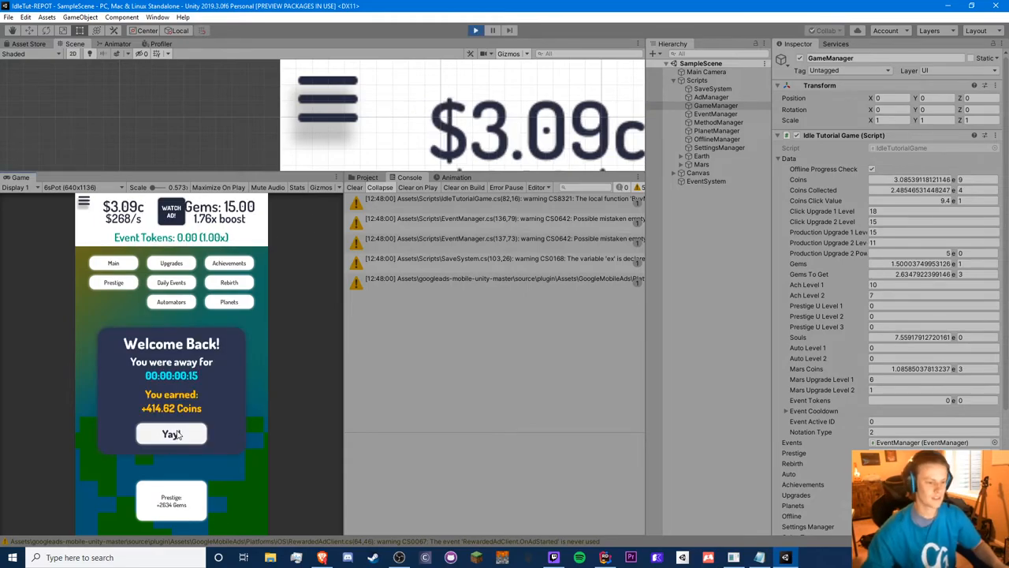
left_click(171, 434)
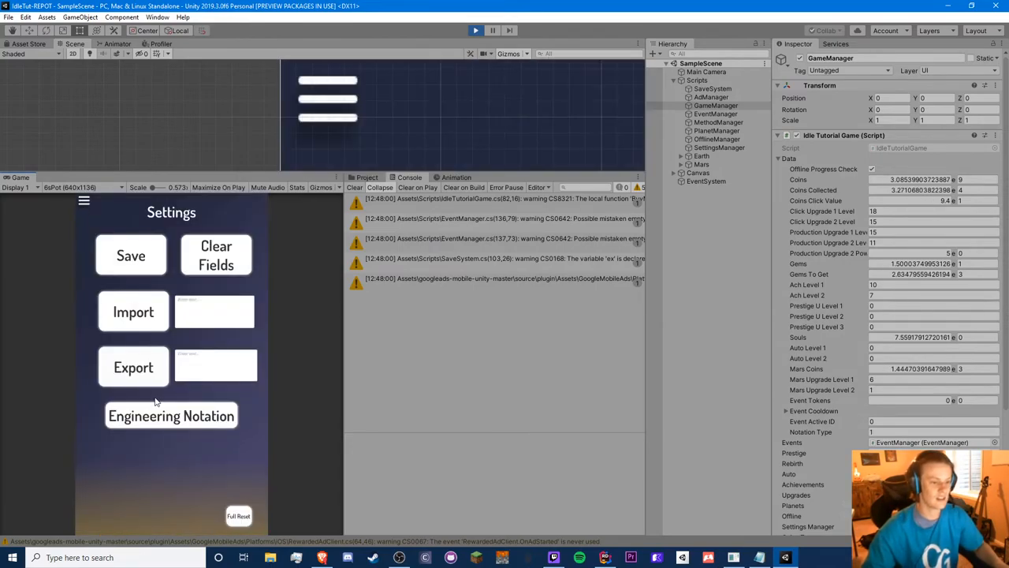
- Cycle the notation setting twice until the balance shows $3e9
left_click(172, 415)
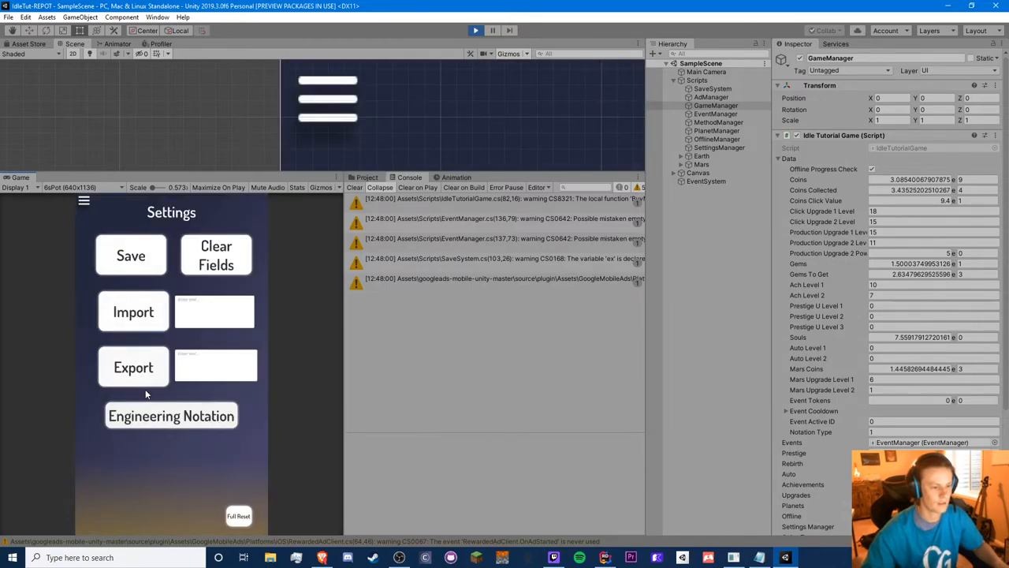
left_click(171, 415)
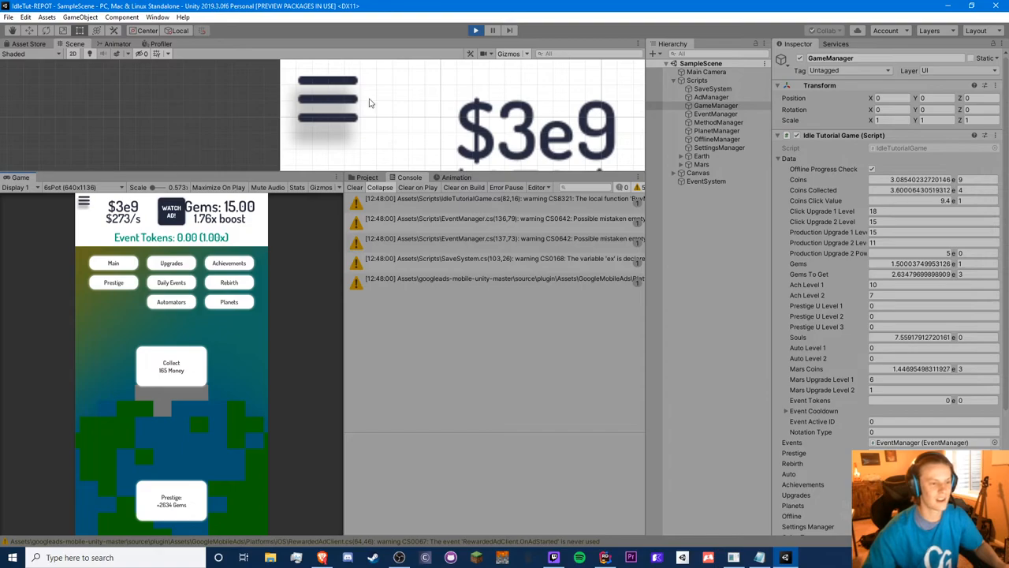
left_click(606, 557)
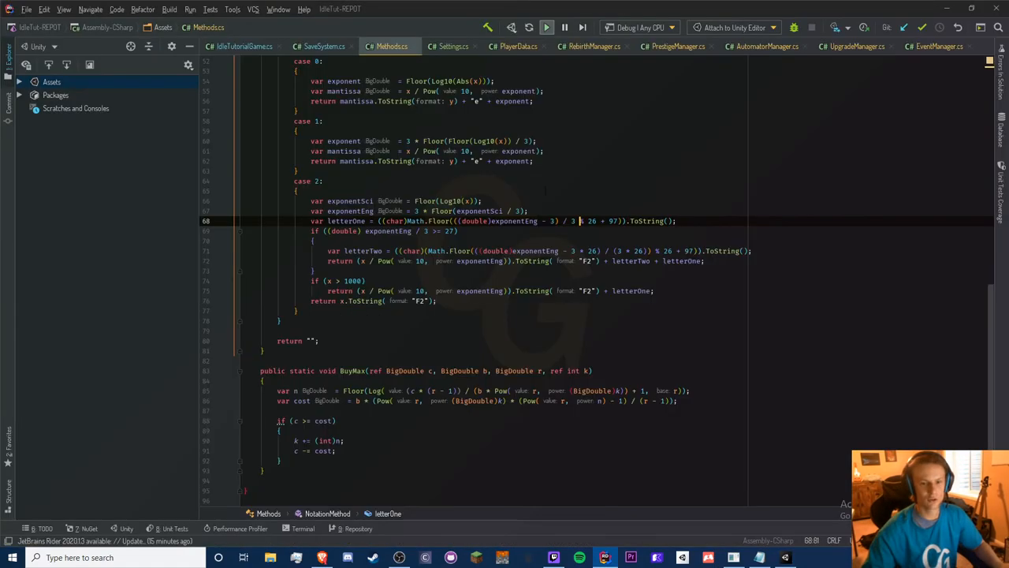
- Switch to the Unity editor, now in edit mode showing Coins: 0 and Gems: 0
key("alt+tab")
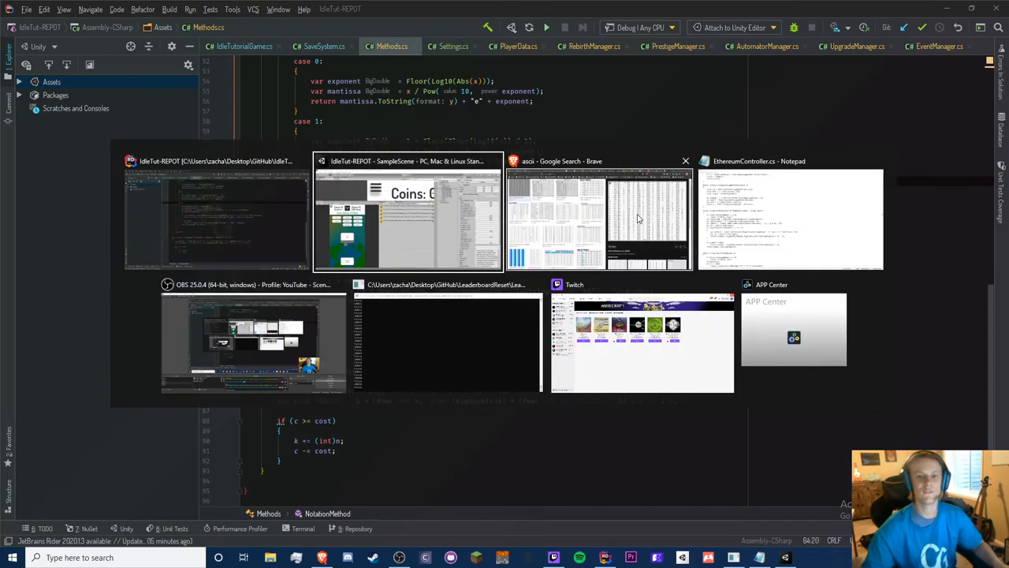
left_click(408, 216)
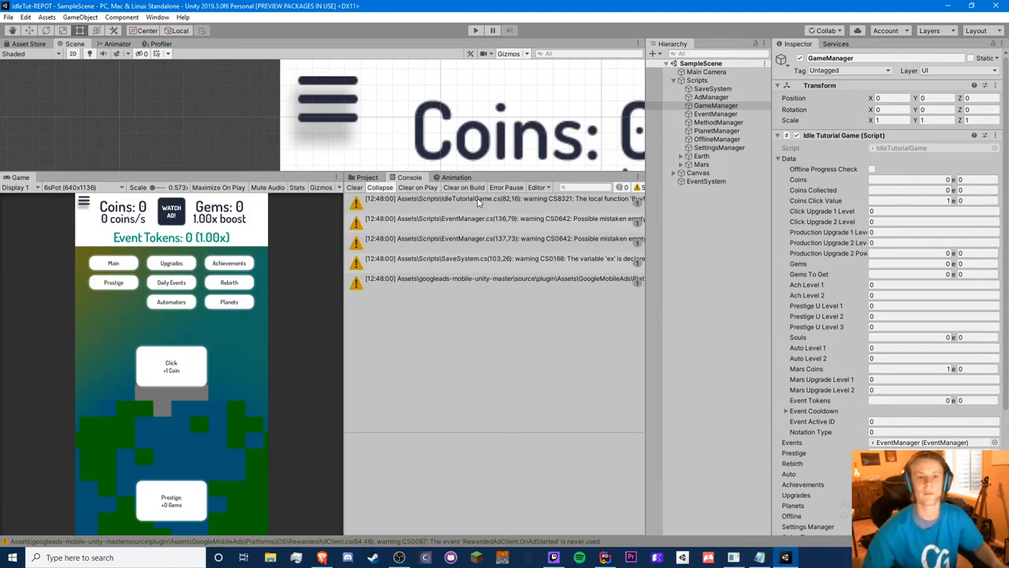
mouse_move(611, 89)
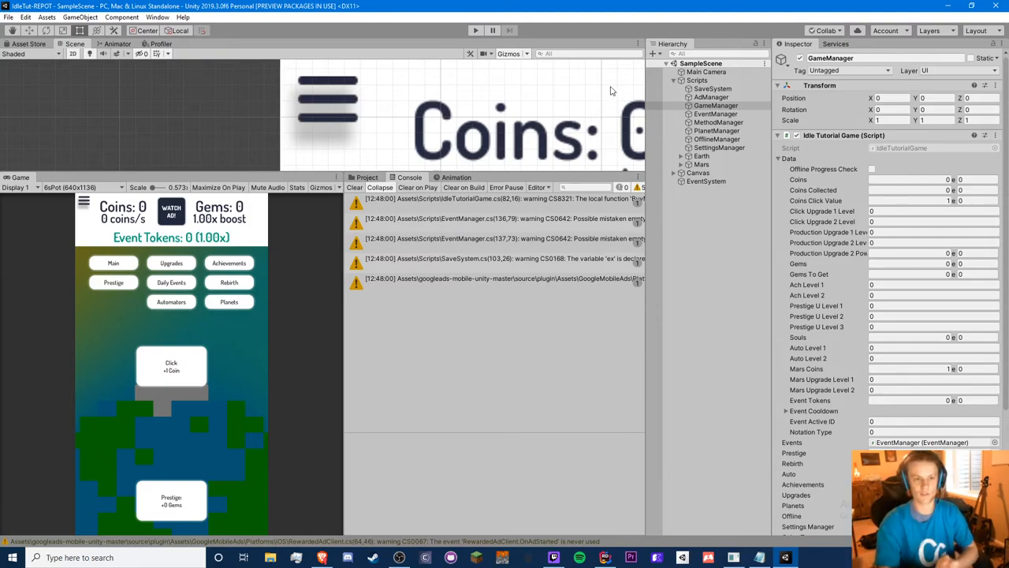